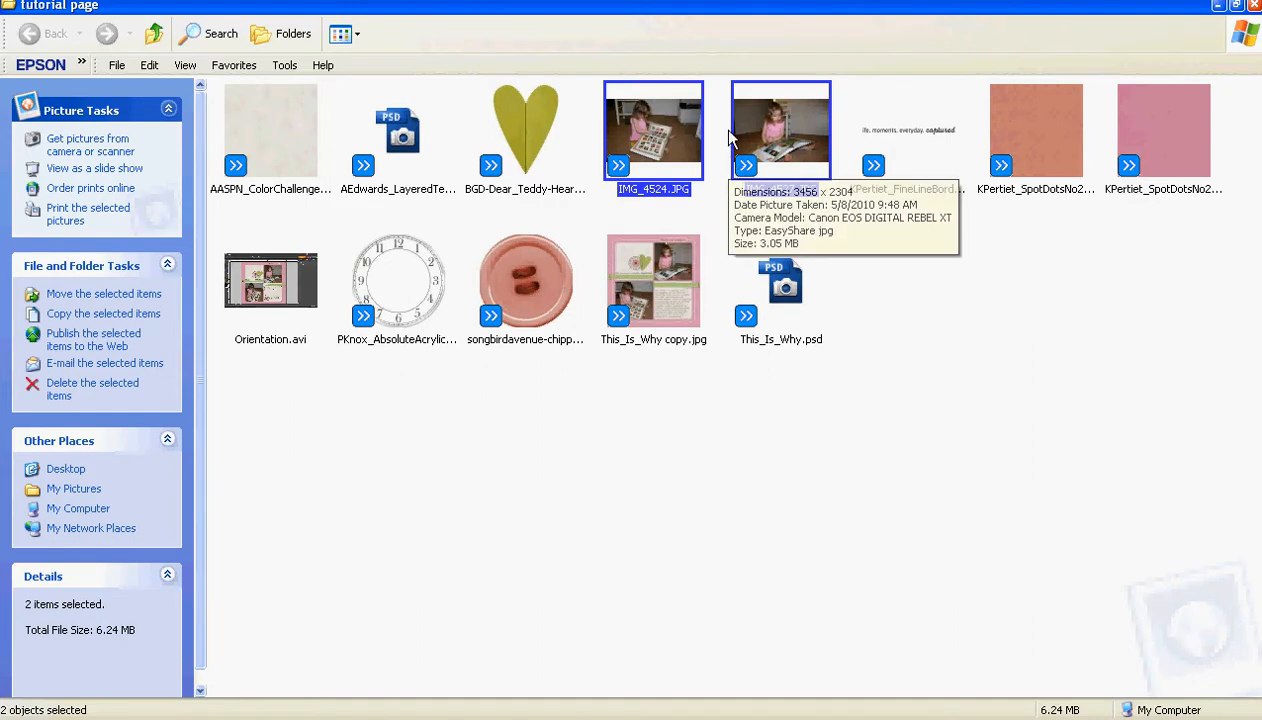
Step: Open the right-click menu for IMG_4527.JPG in the 'tutorial page' folder
right_click(781, 130)
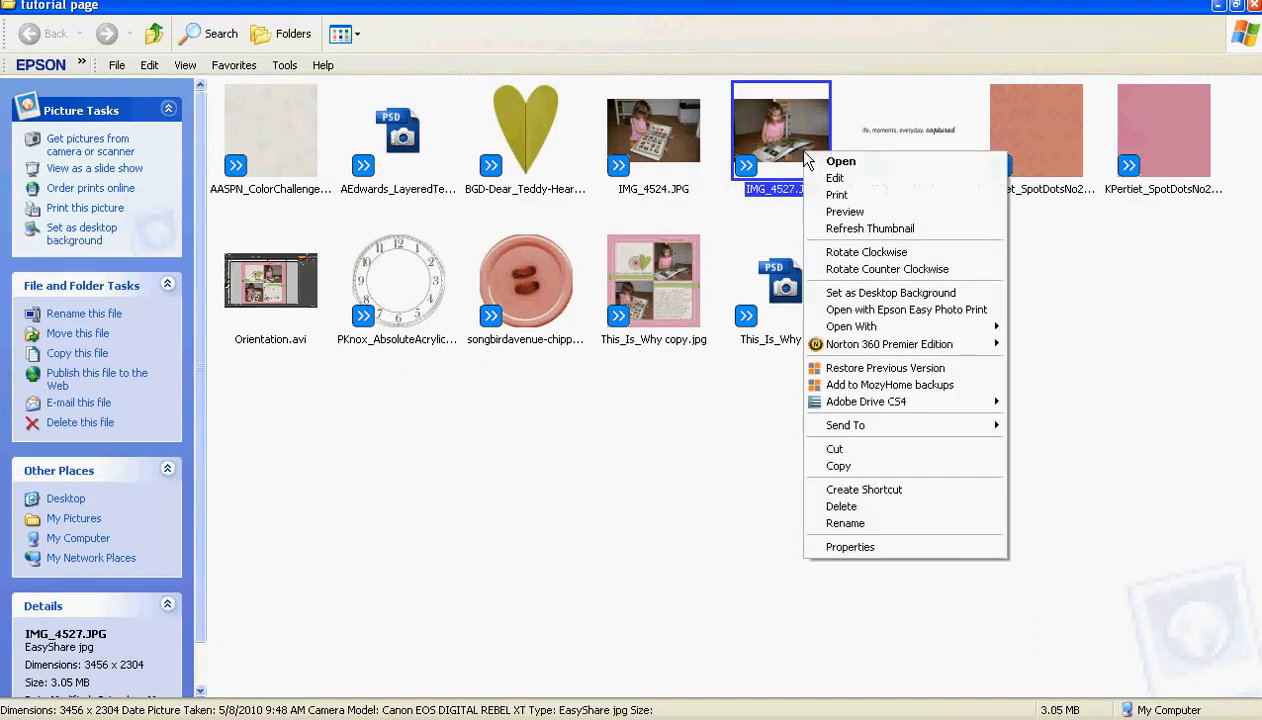
mouse_move(851, 326)
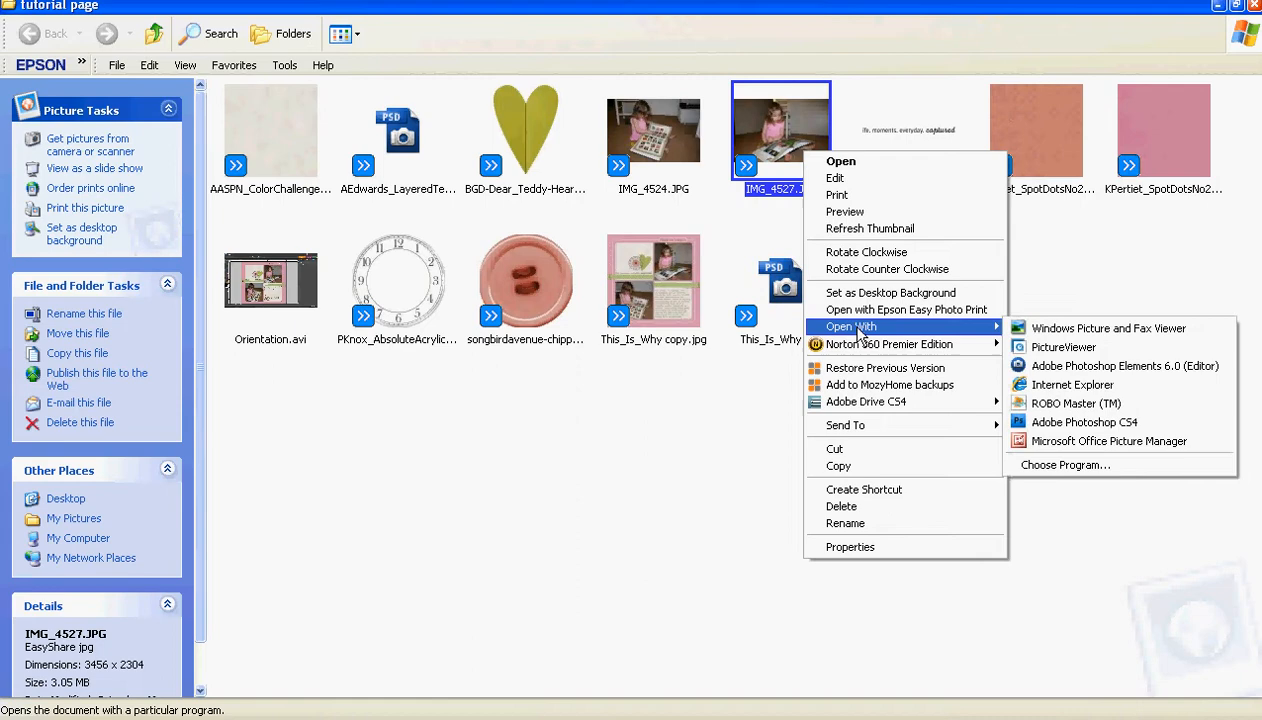
mouse_move(1127, 365)
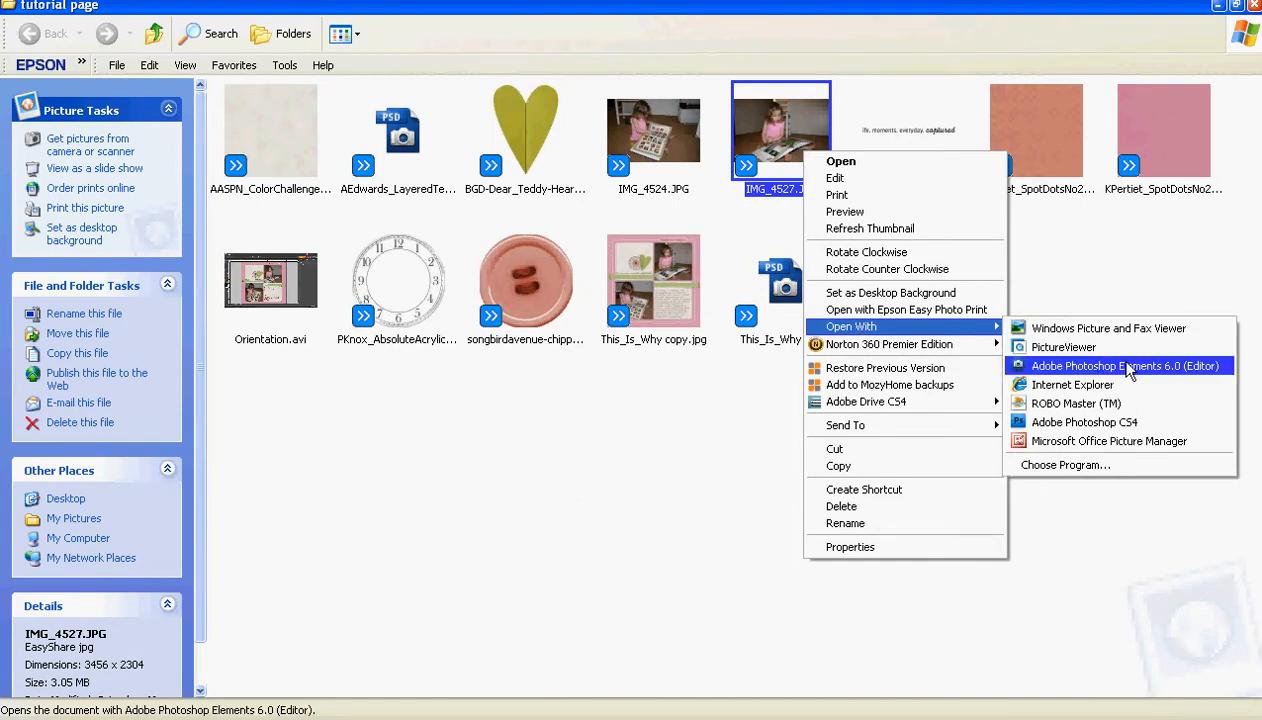
Step: Launch IMG_4527.JPG in the Photoshop Elements 6.0 Editor from Open With
click(1124, 365)
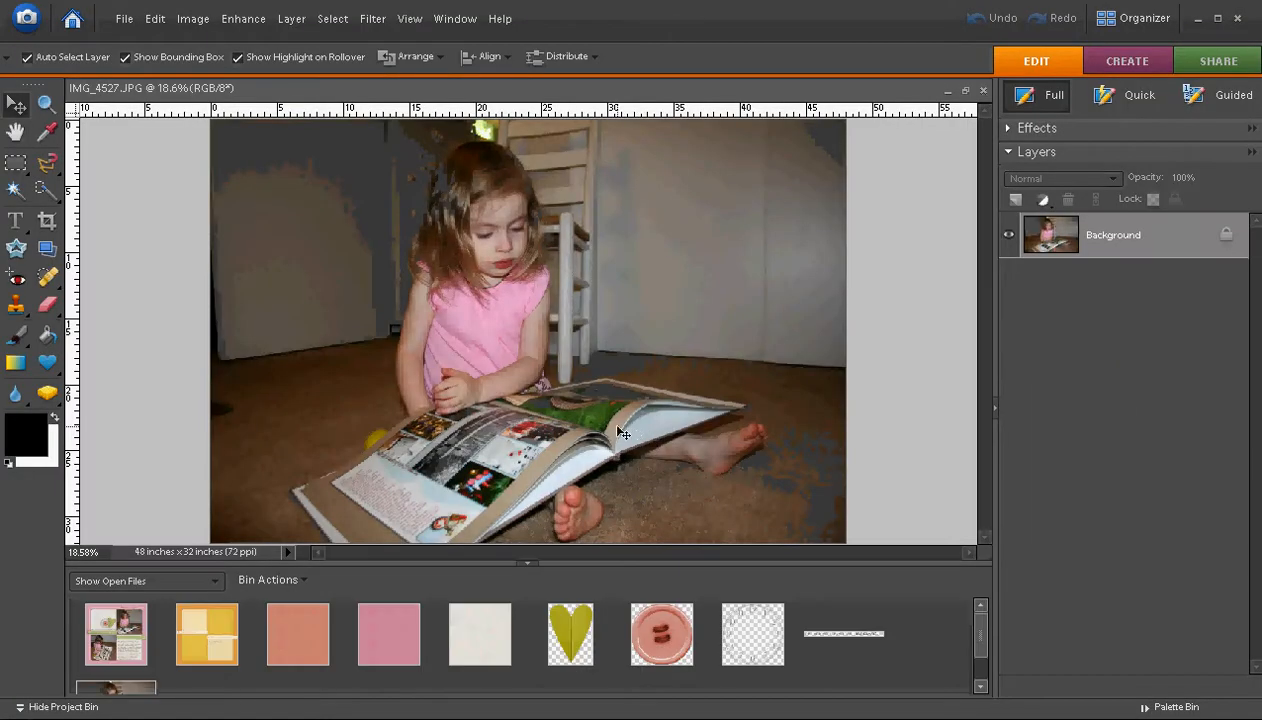
mouse_move(590, 420)
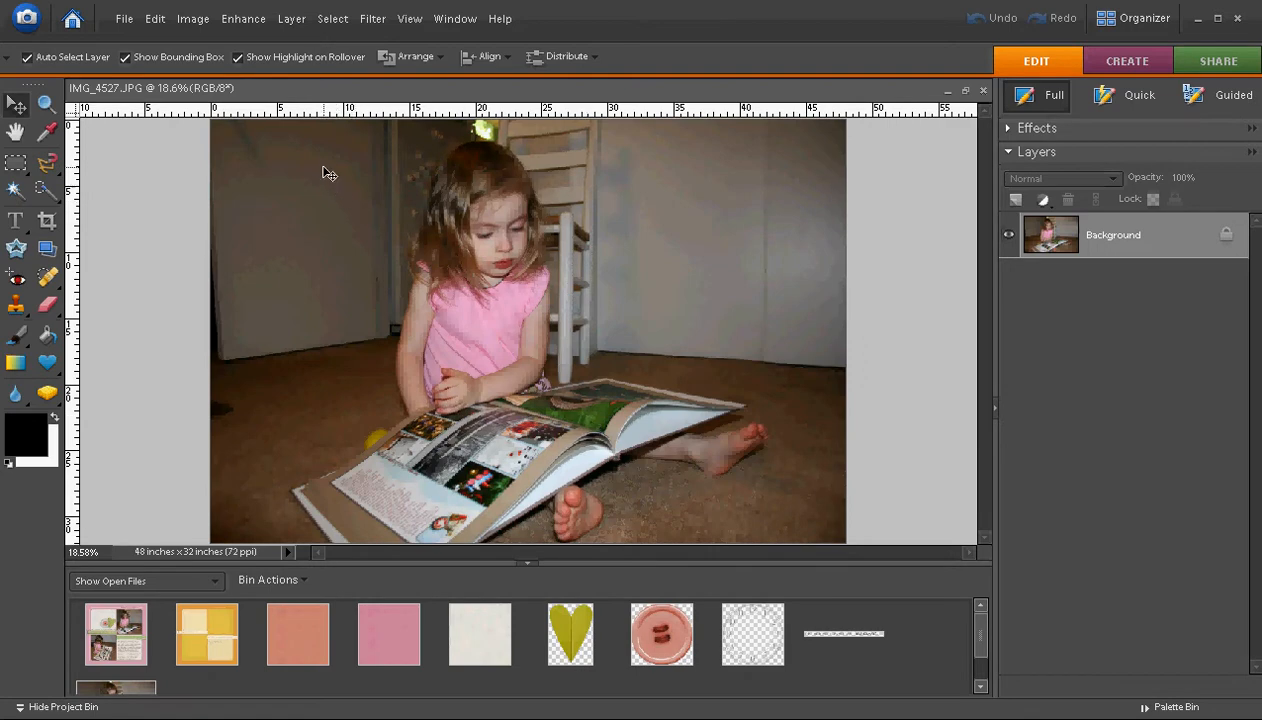
Step: Open IMG_4524.JPG and IMG_4527.JPG together through File > Open
click(124, 18)
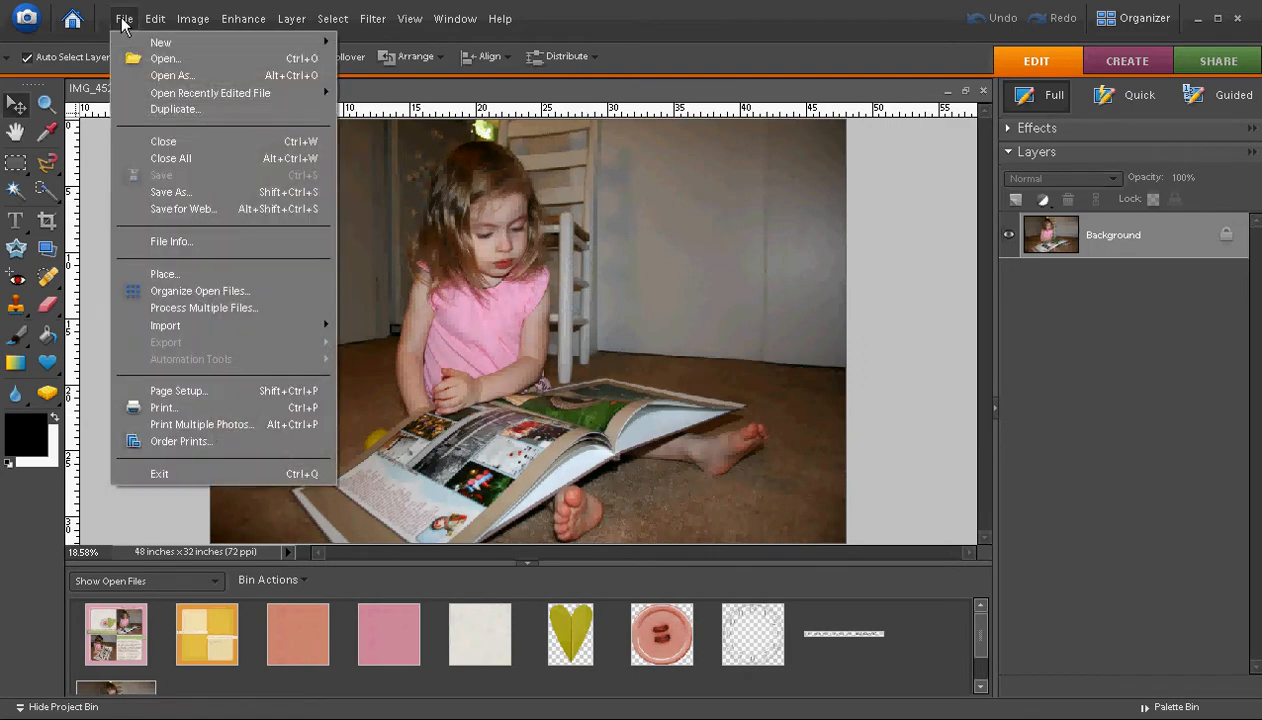
click(165, 58)
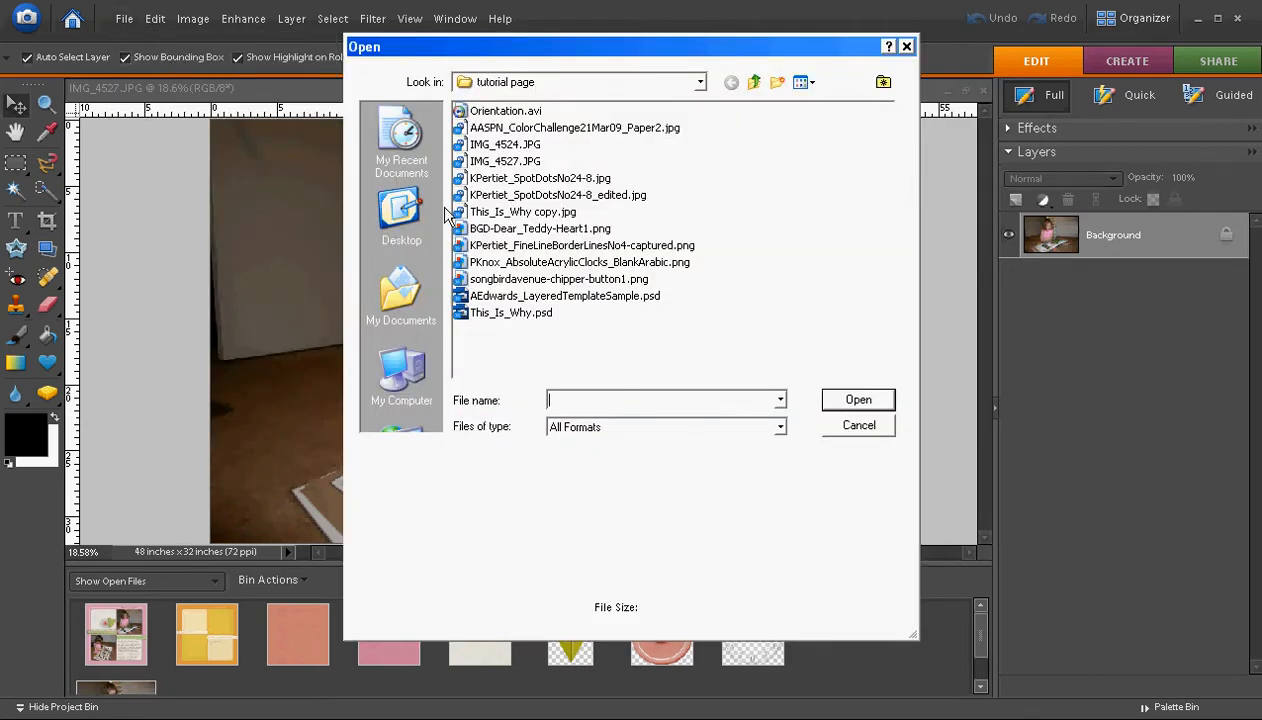
mouse_move(510, 388)
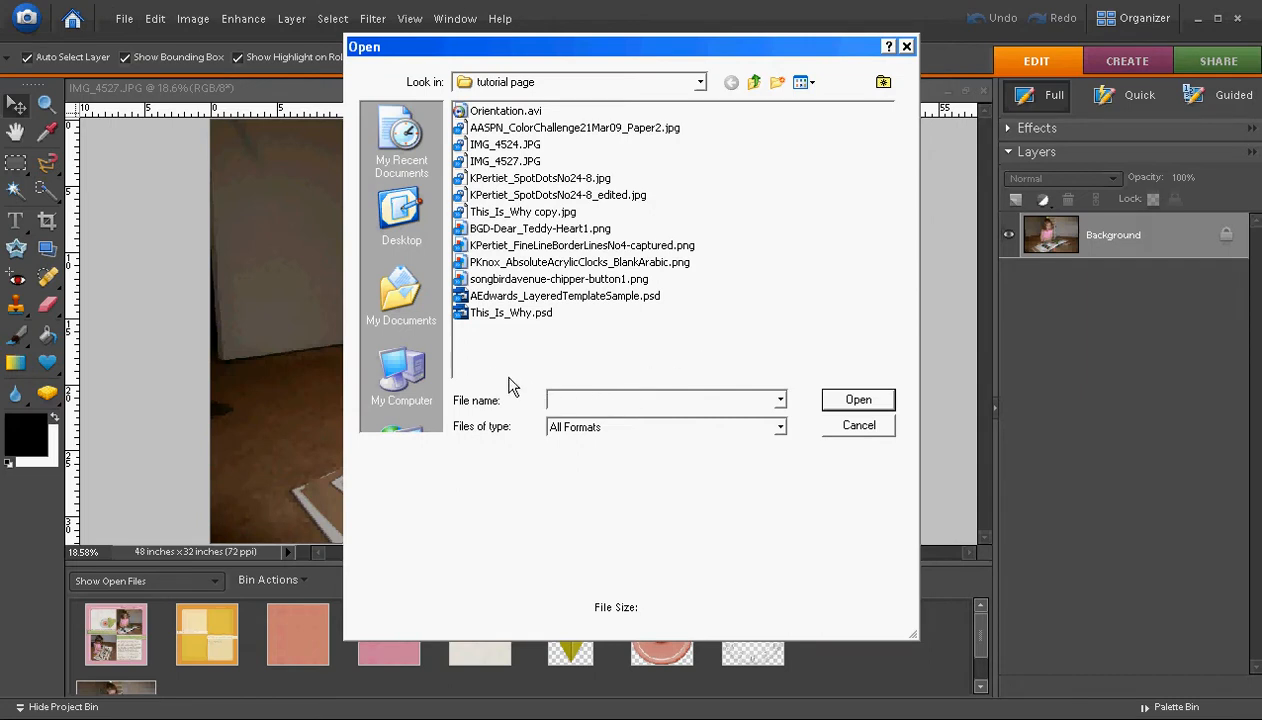
mouse_move(490, 358)
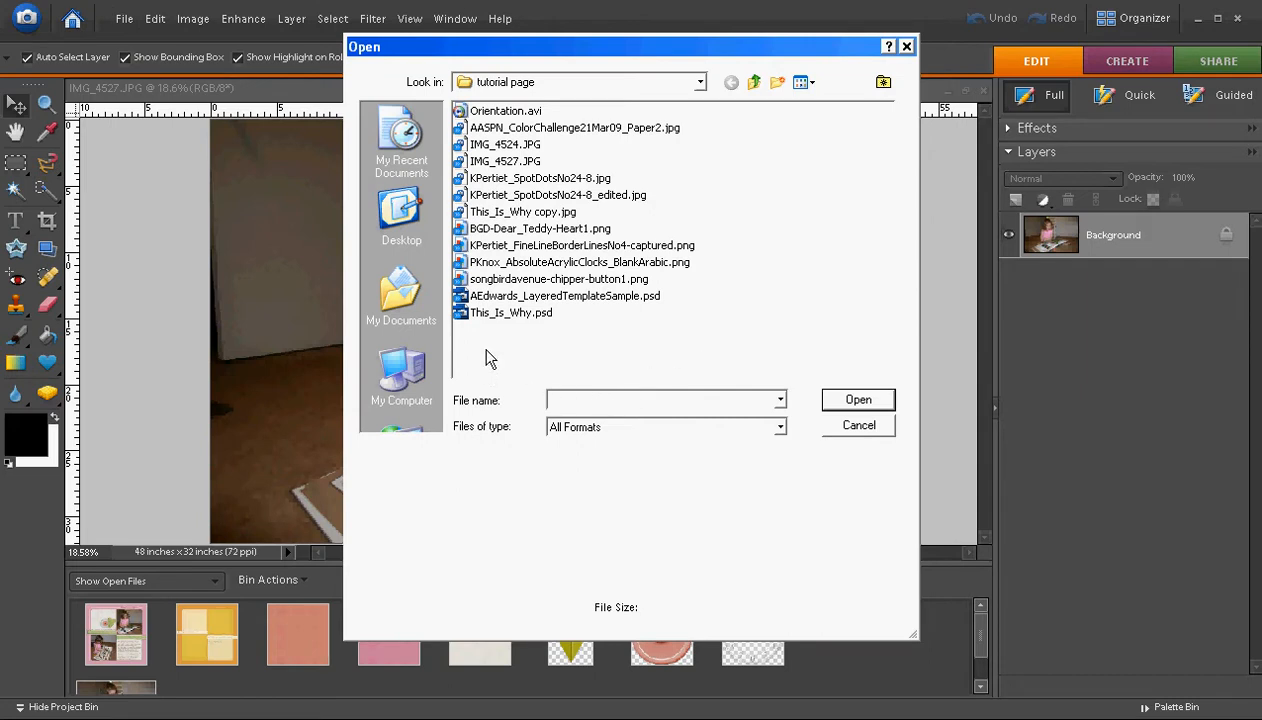
mouse_move(505, 185)
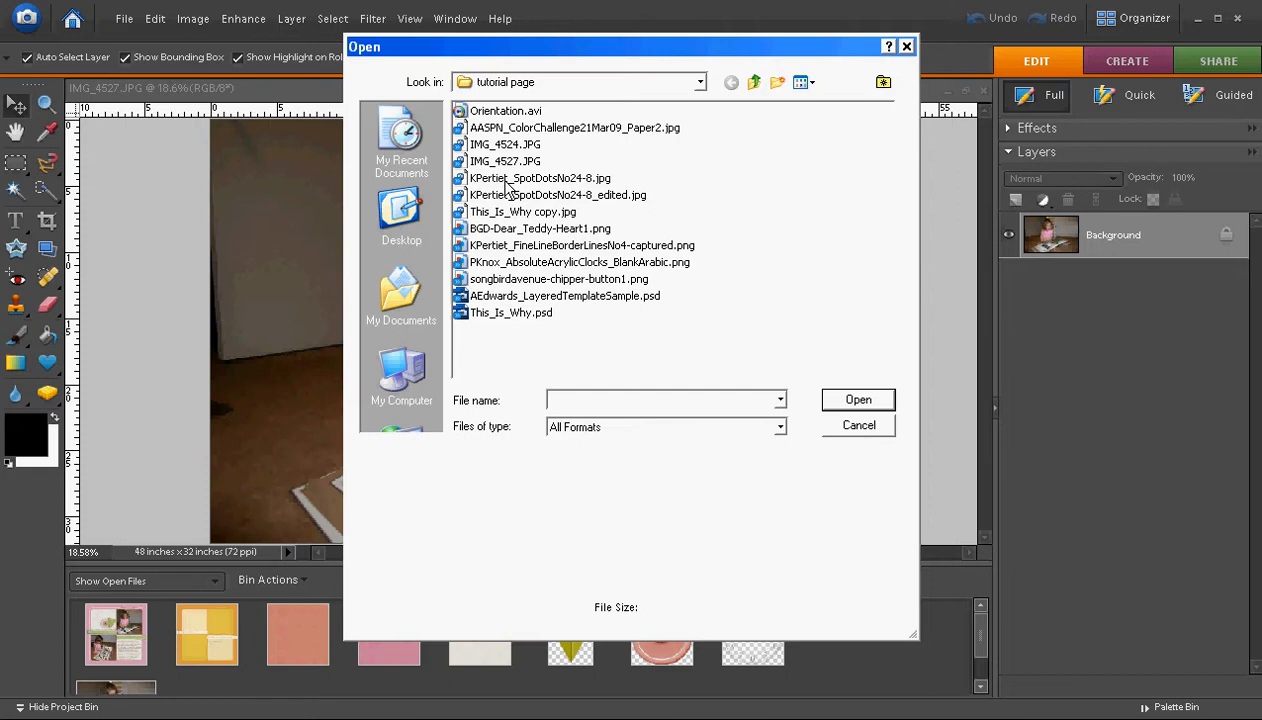
click(505, 144)
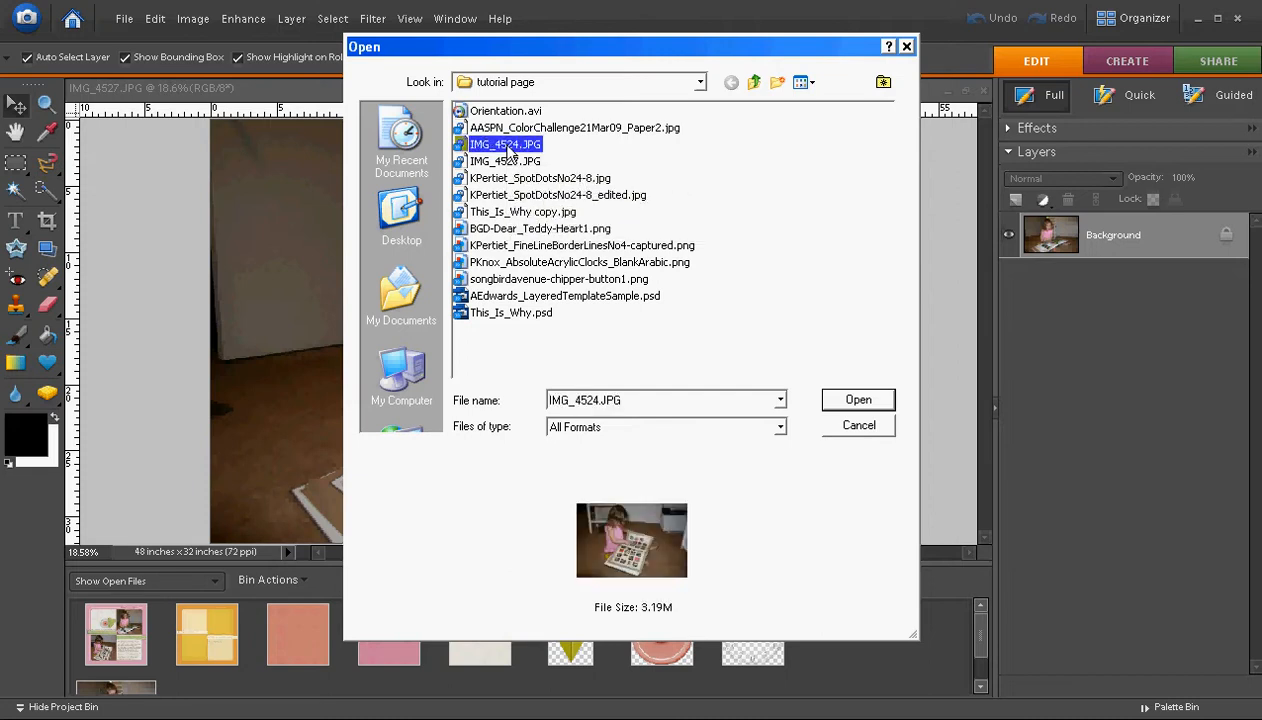
mouse_move(505, 161)
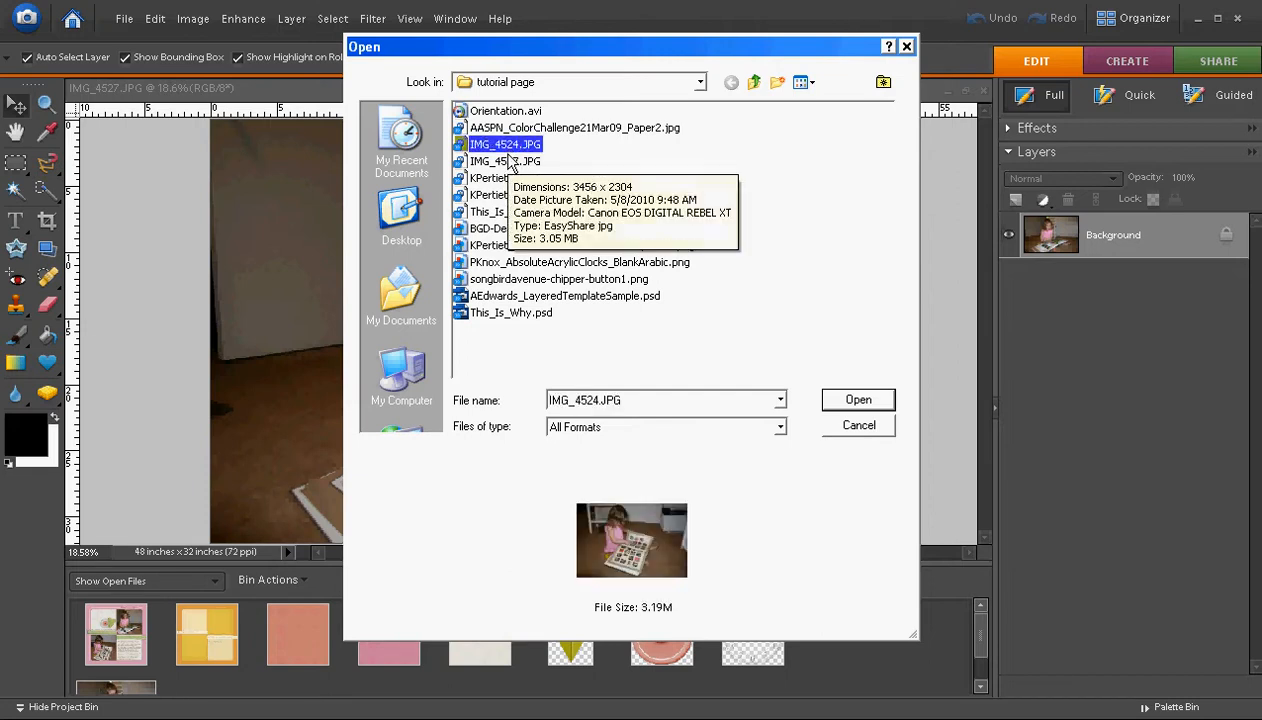
mouse_move(510, 215)
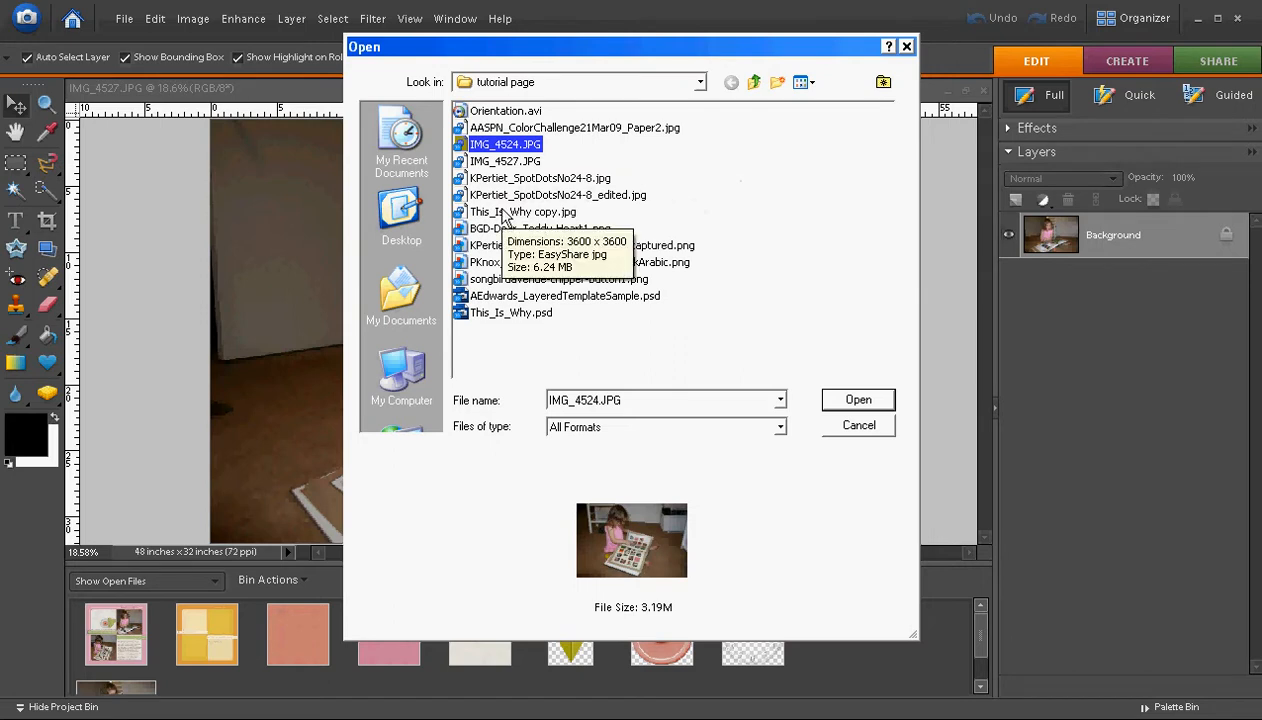
mouse_move(508, 196)
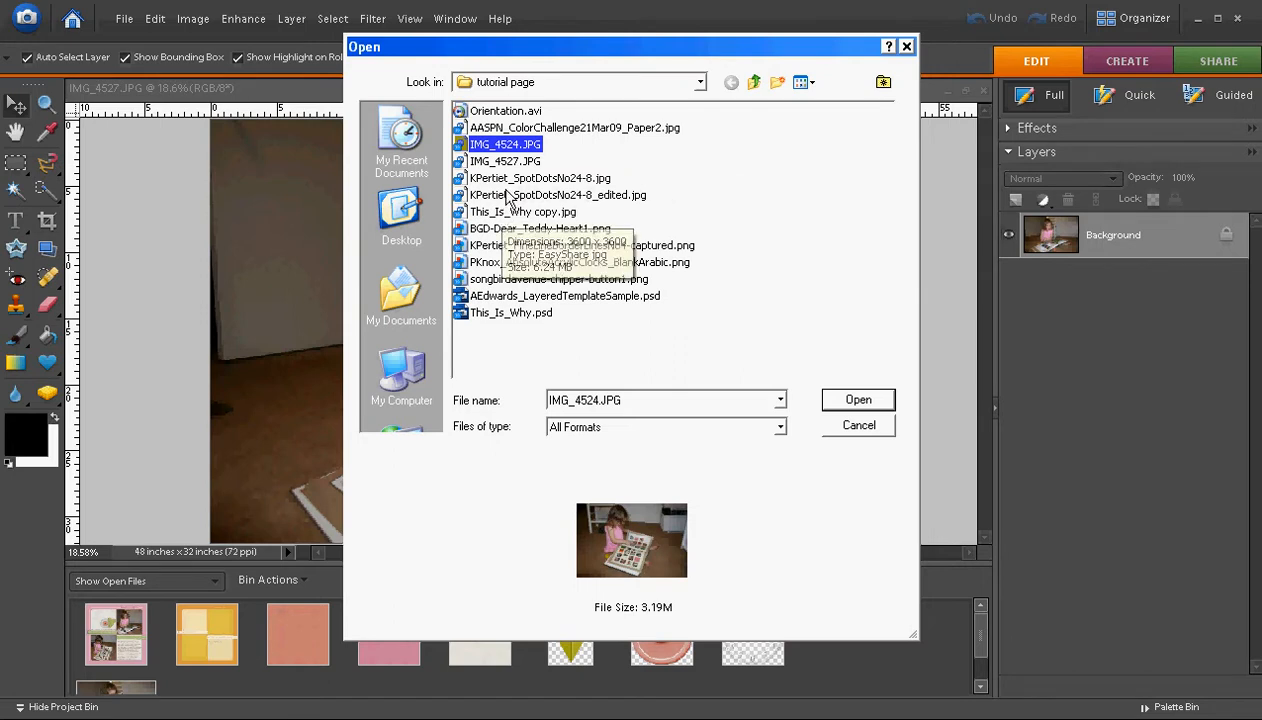
mouse_move(518, 160)
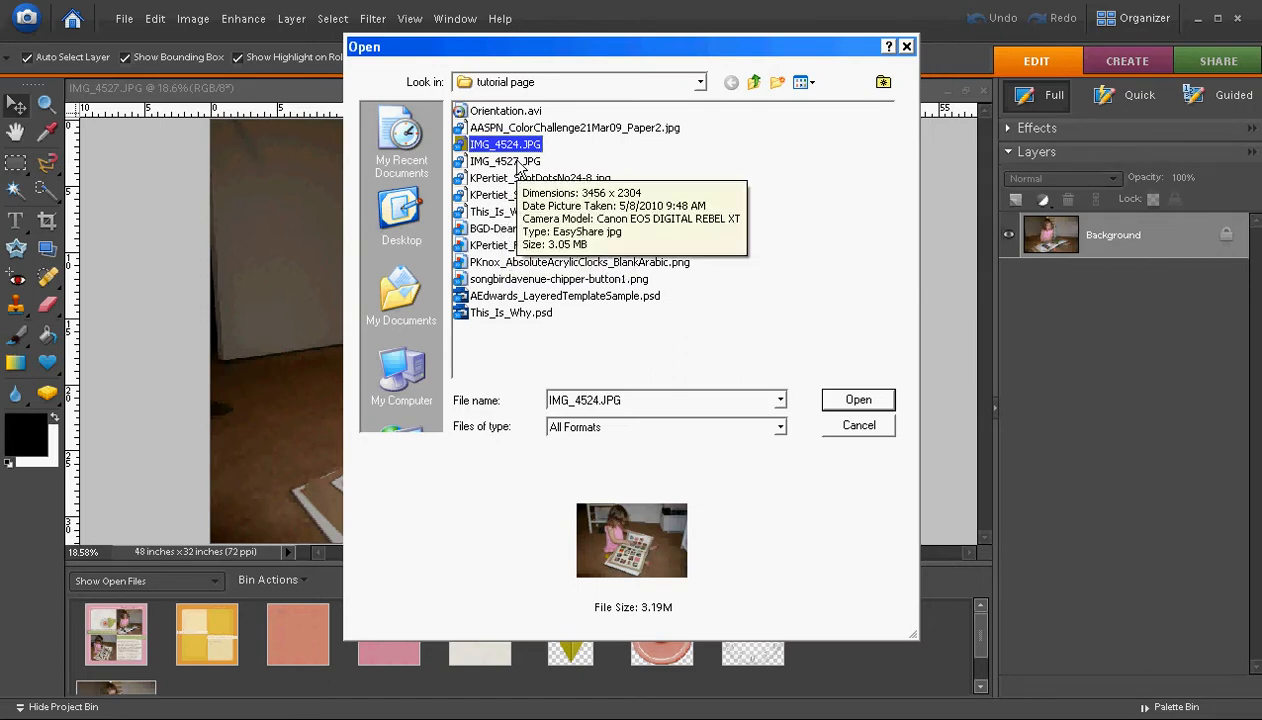
click(505, 161)
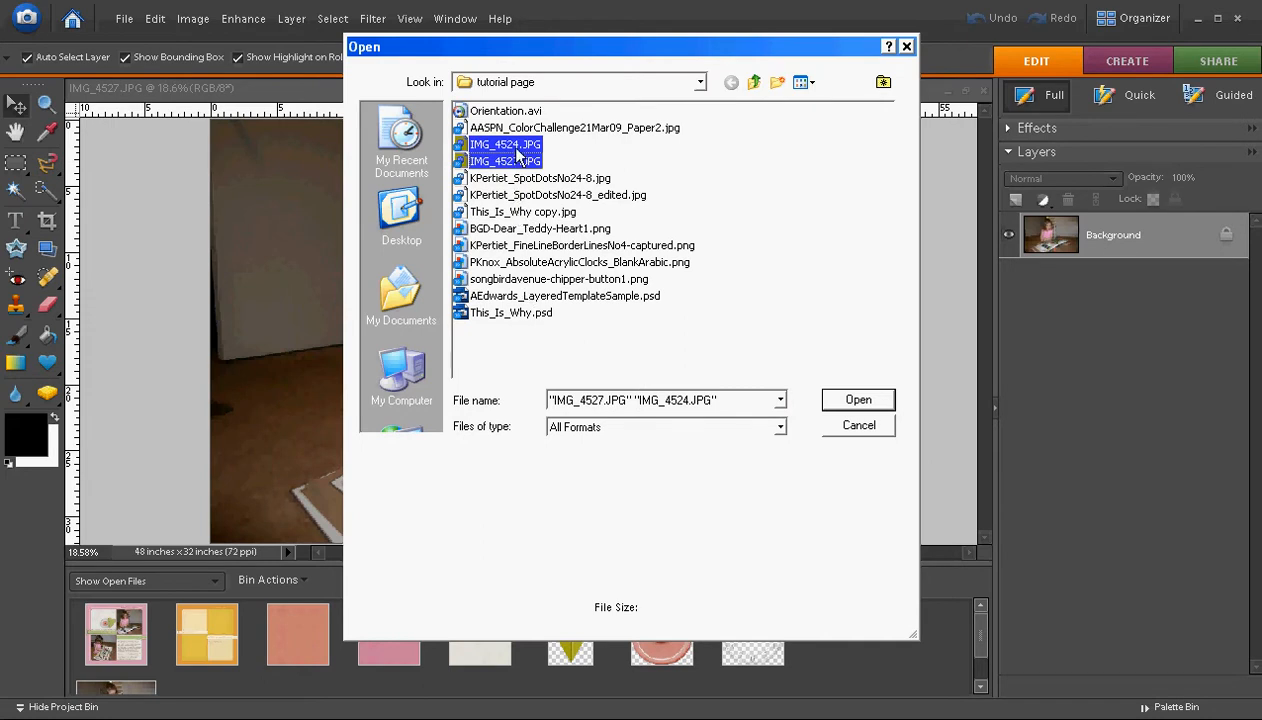
click(857, 399)
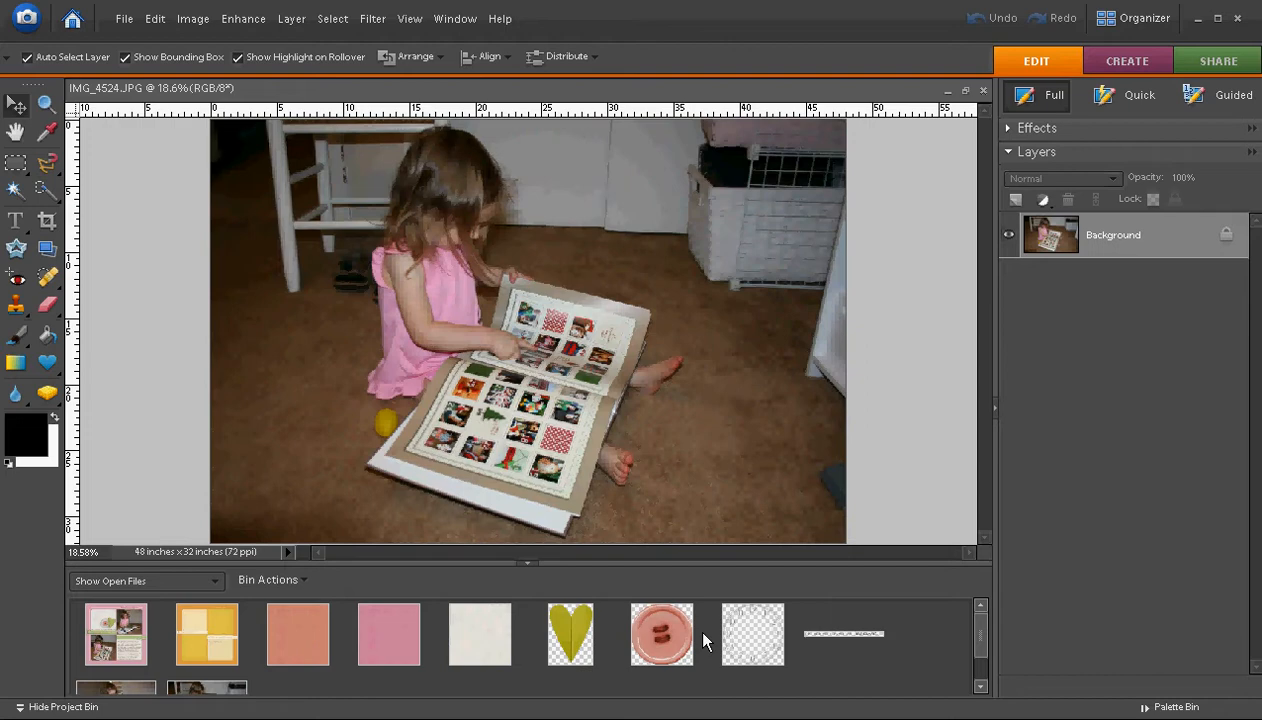
mouse_move(708, 642)
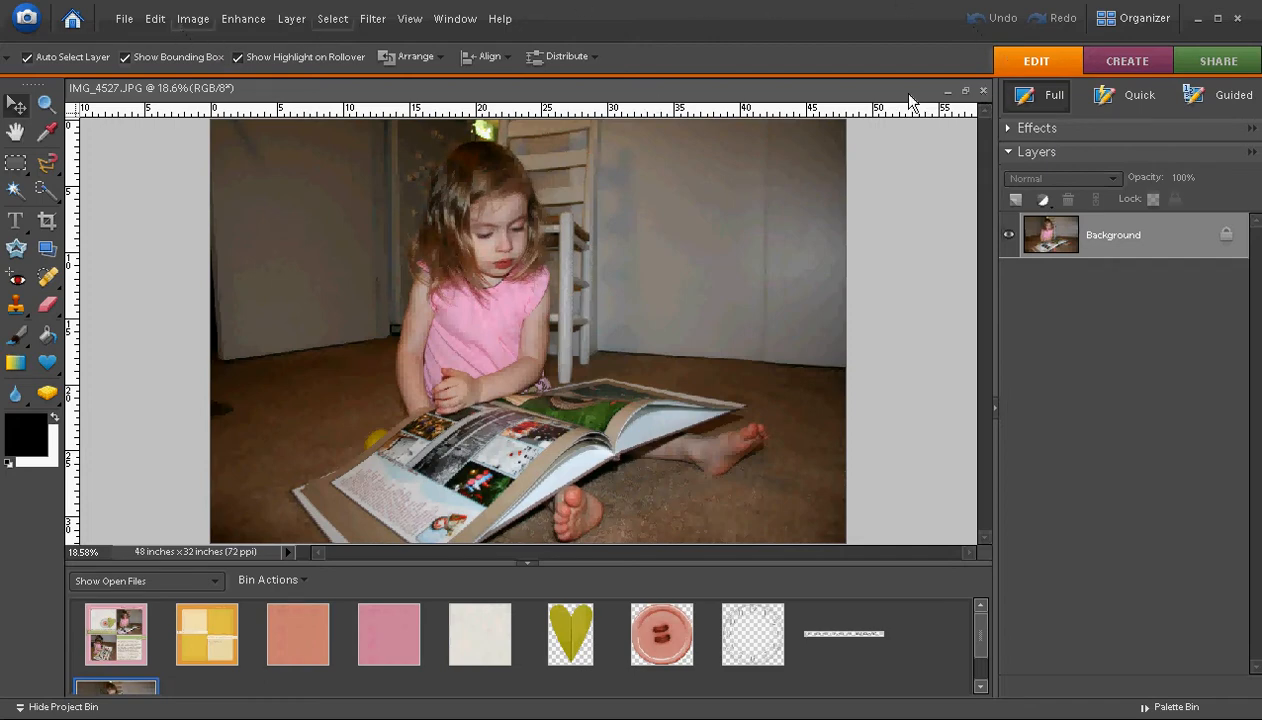
Step: Create a blank white 12 × 12 inch, 300 ppi file, Untitled-1
click(124, 18)
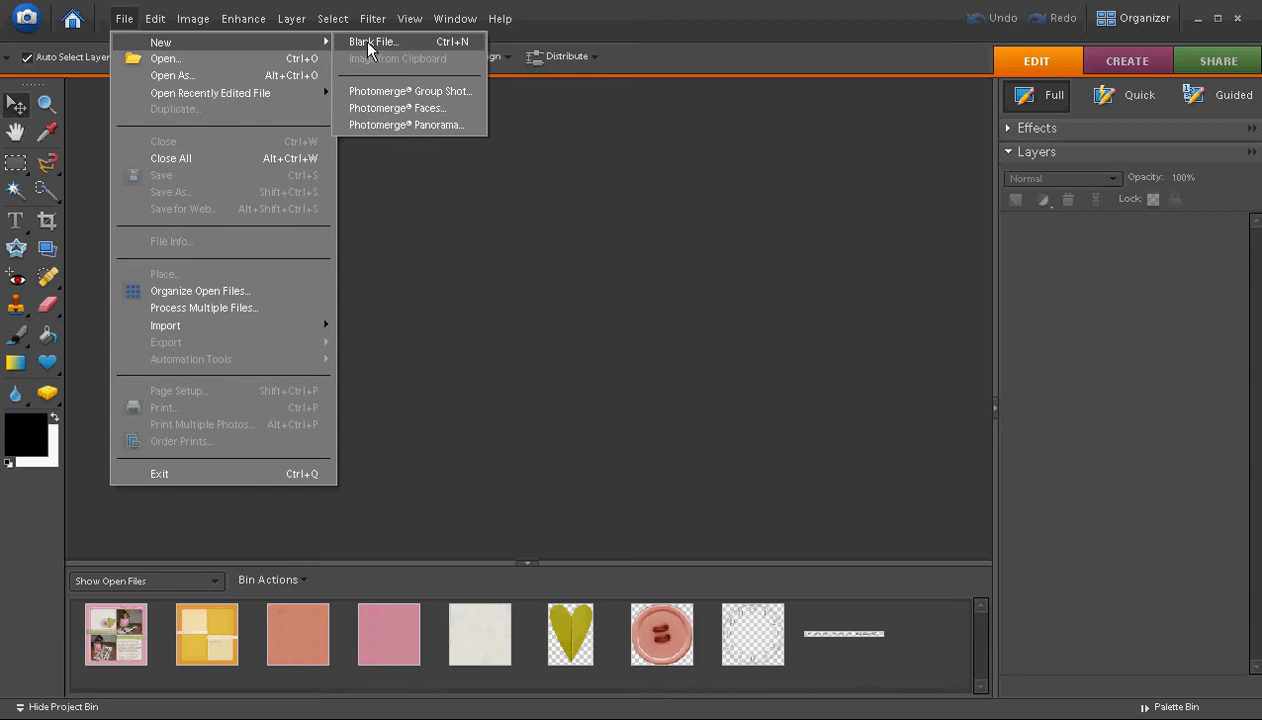
click(373, 41)
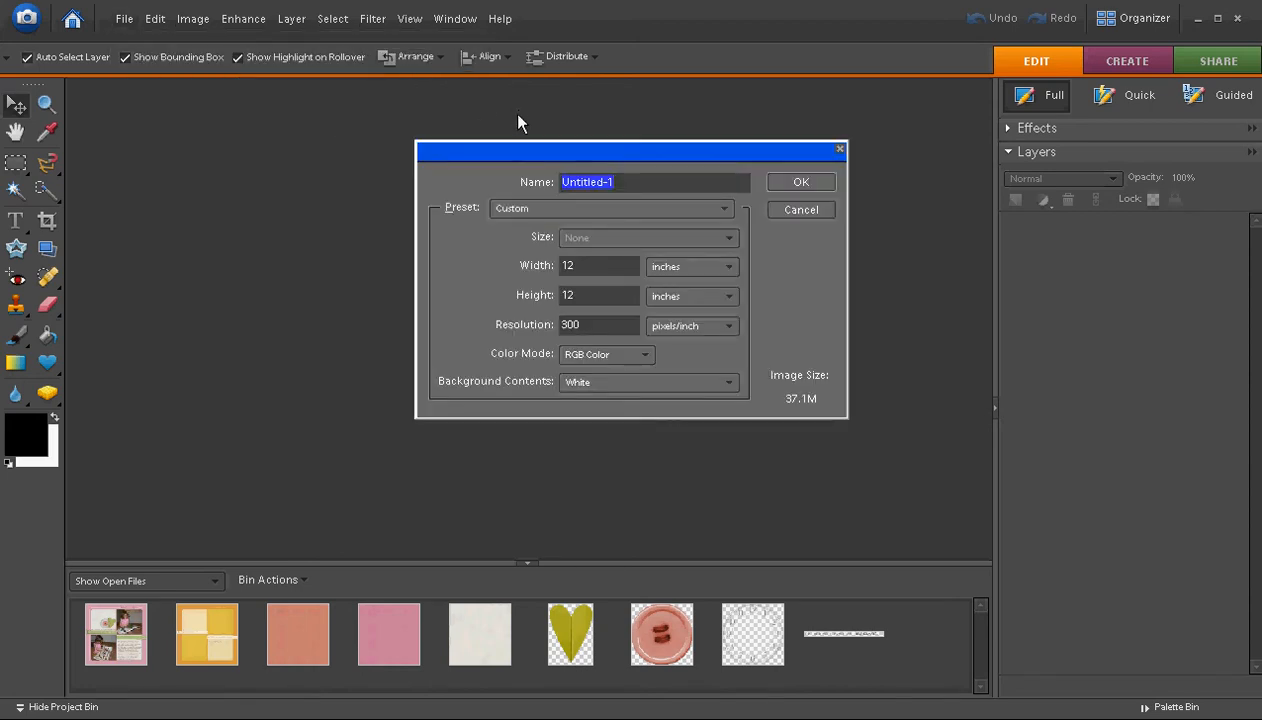
mouse_move(640, 134)
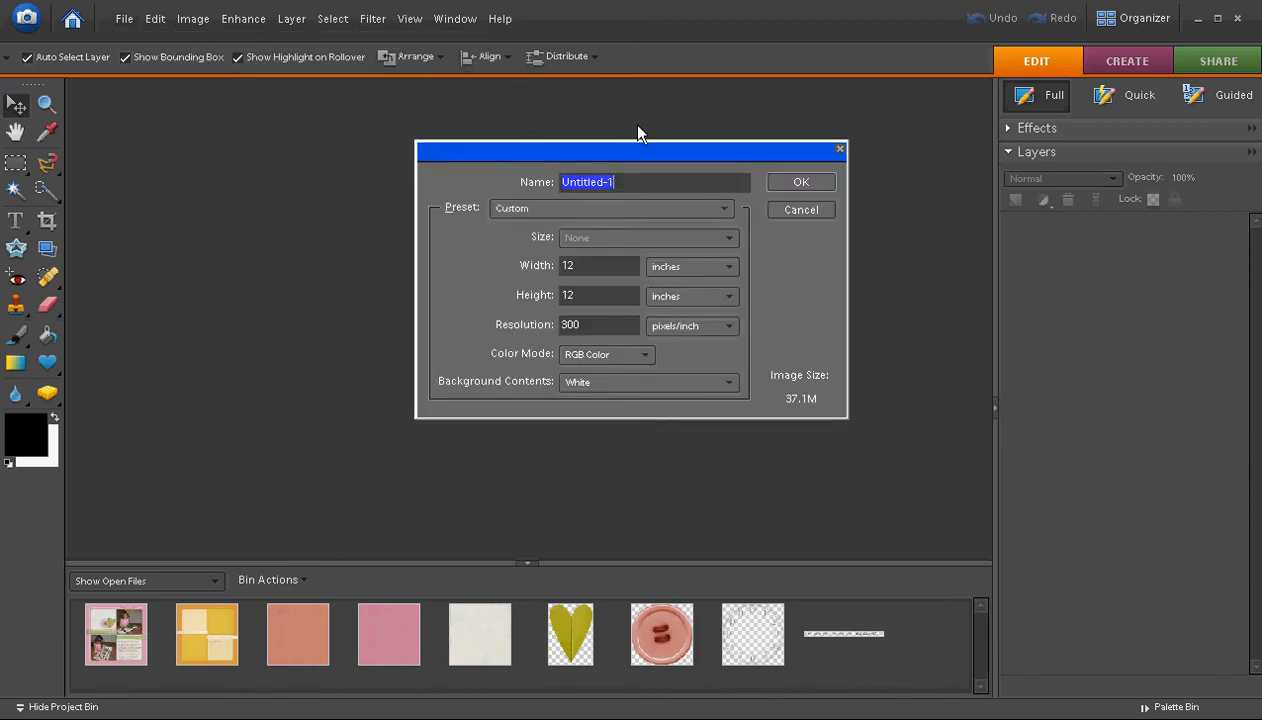
mouse_move(745, 138)
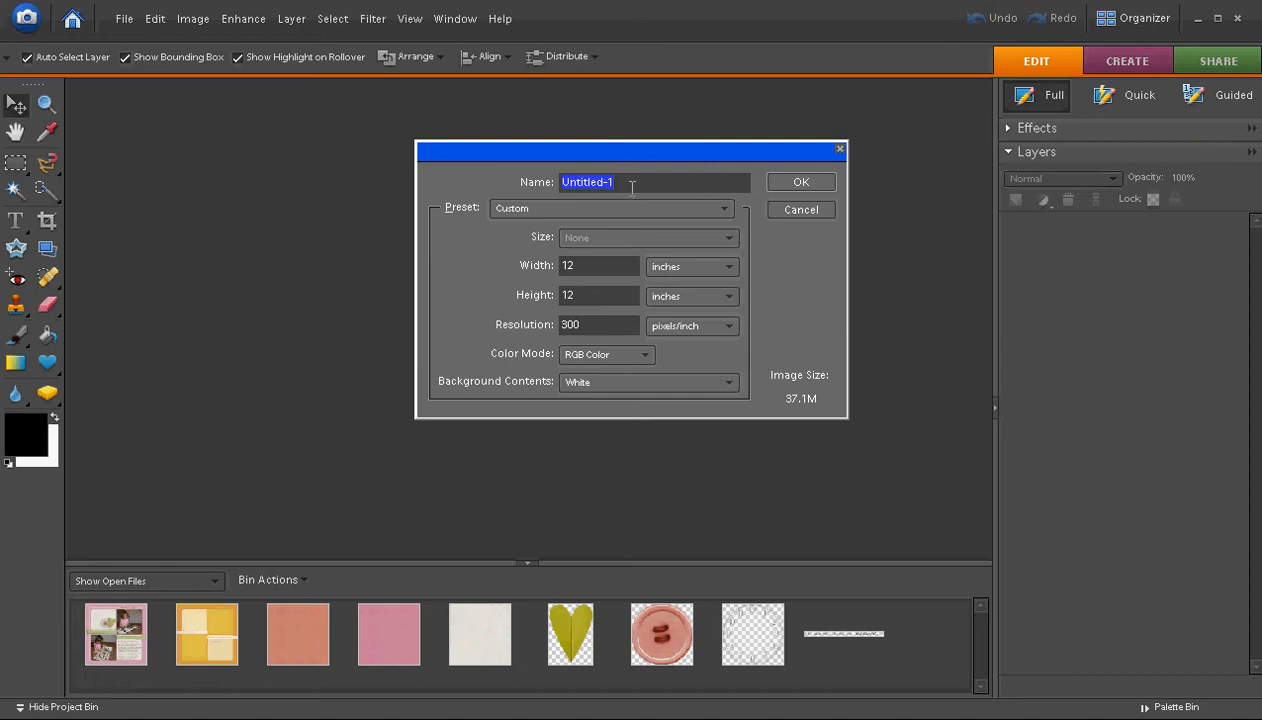
mouse_move(658, 278)
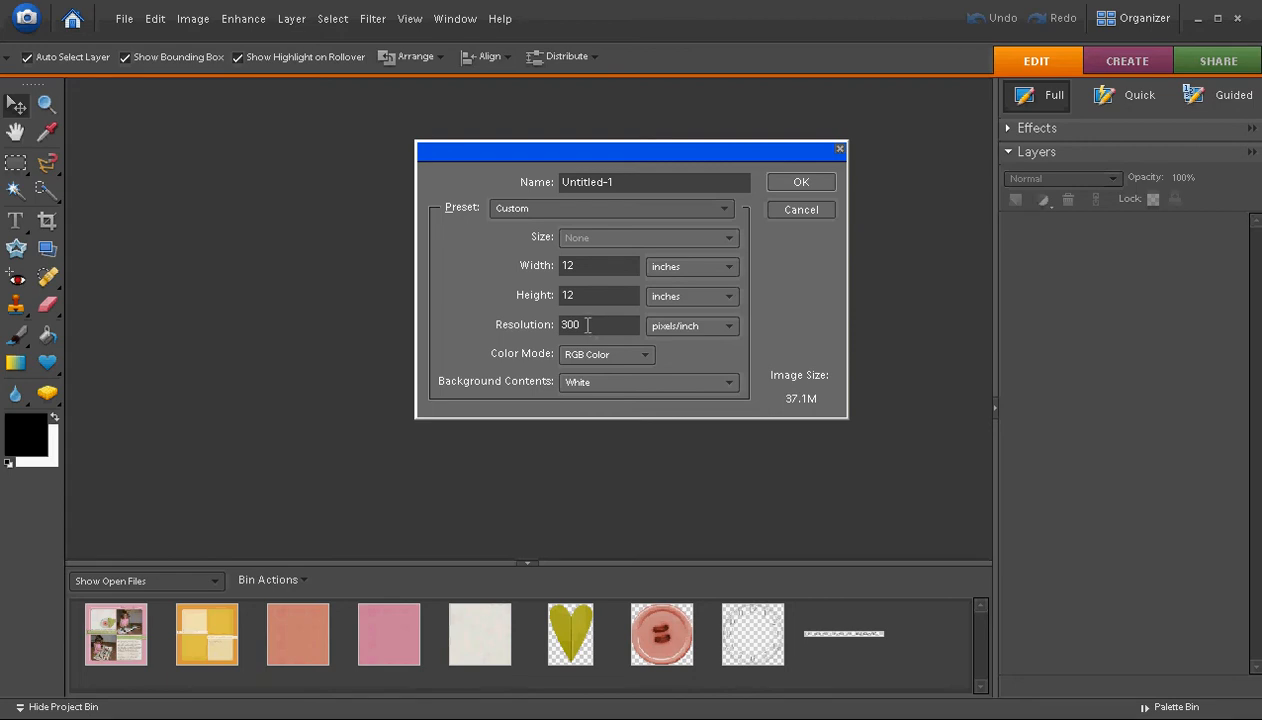
mouse_move(703, 333)
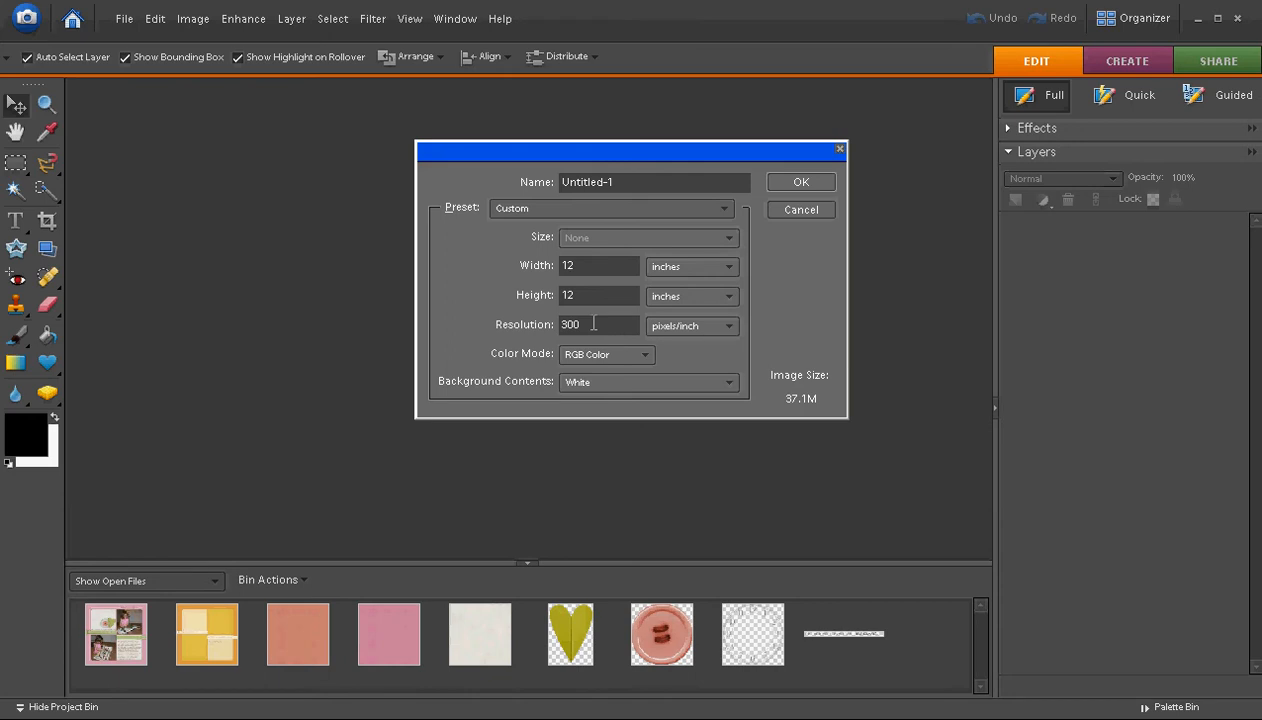
mouse_move(667, 417)
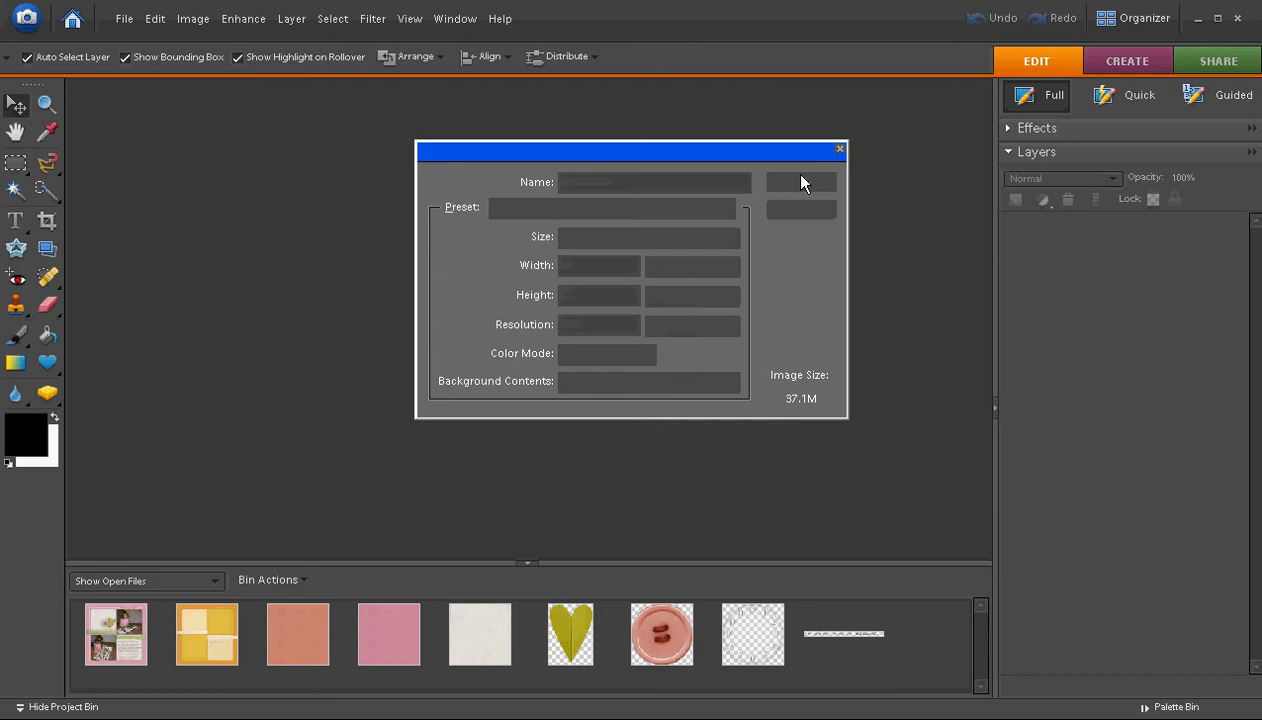
click(800, 182)
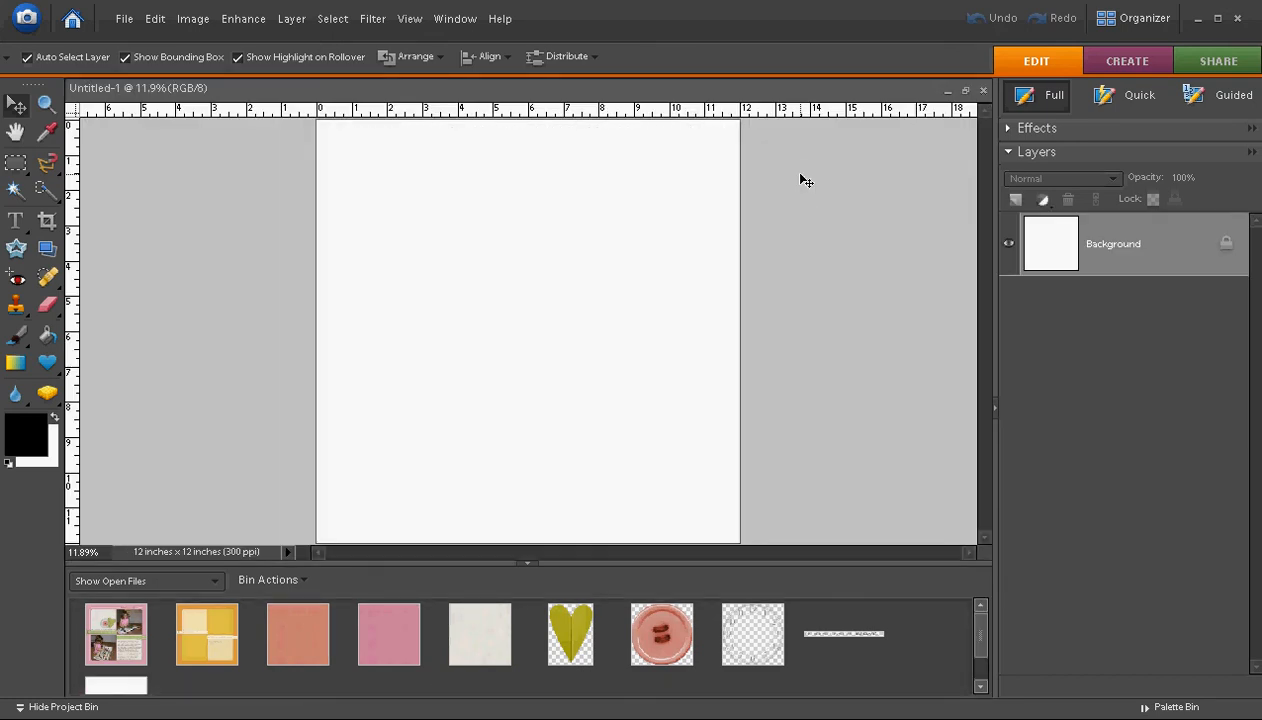
mouse_move(715, 125)
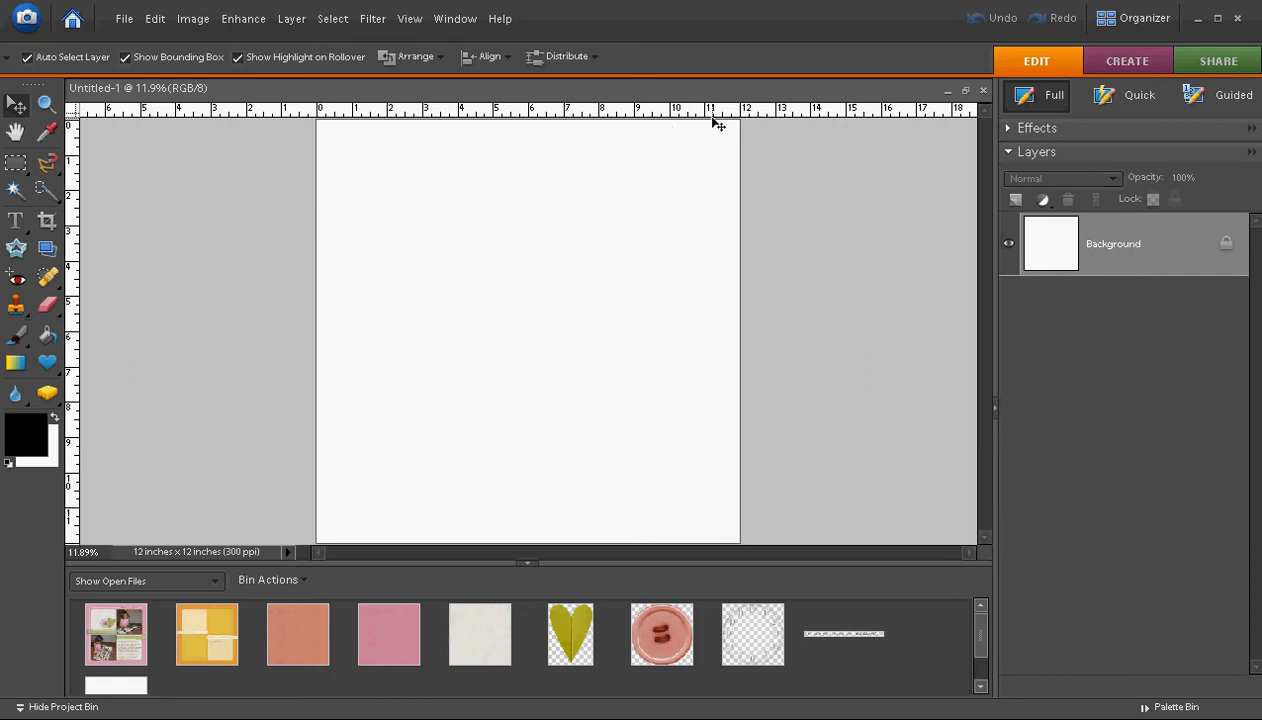
mouse_move(135, 135)
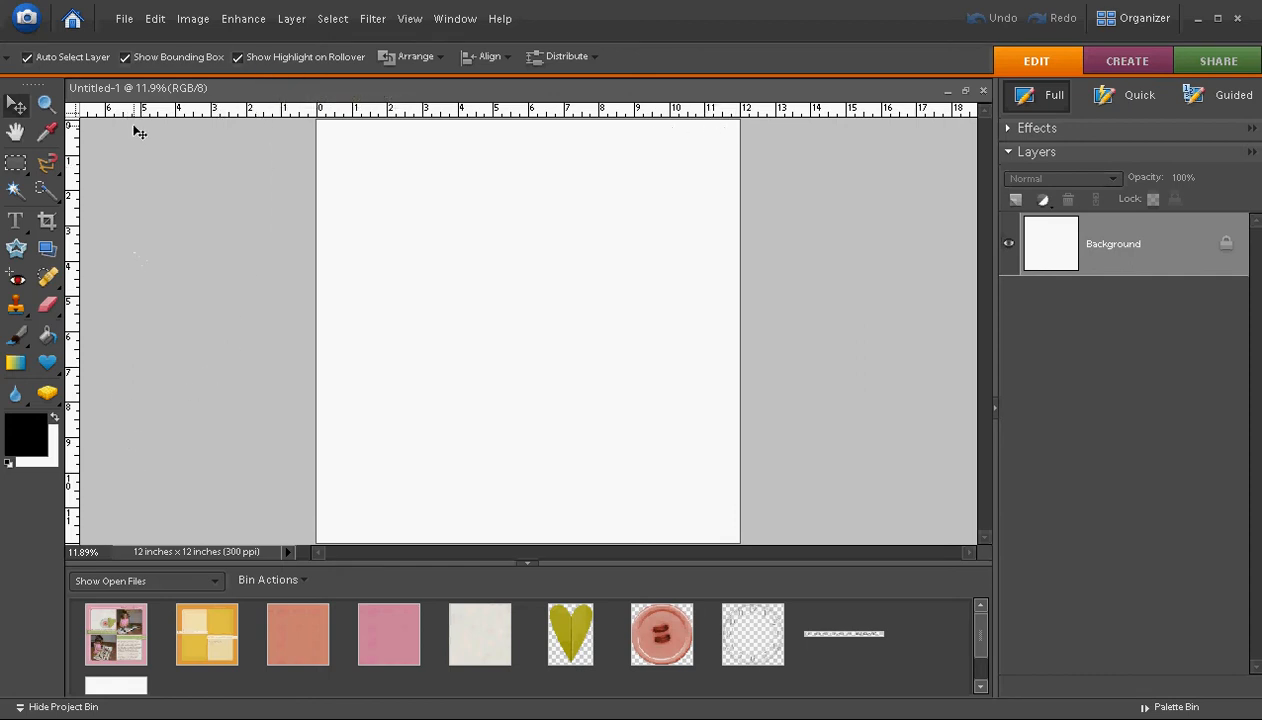
mouse_move(573, 161)
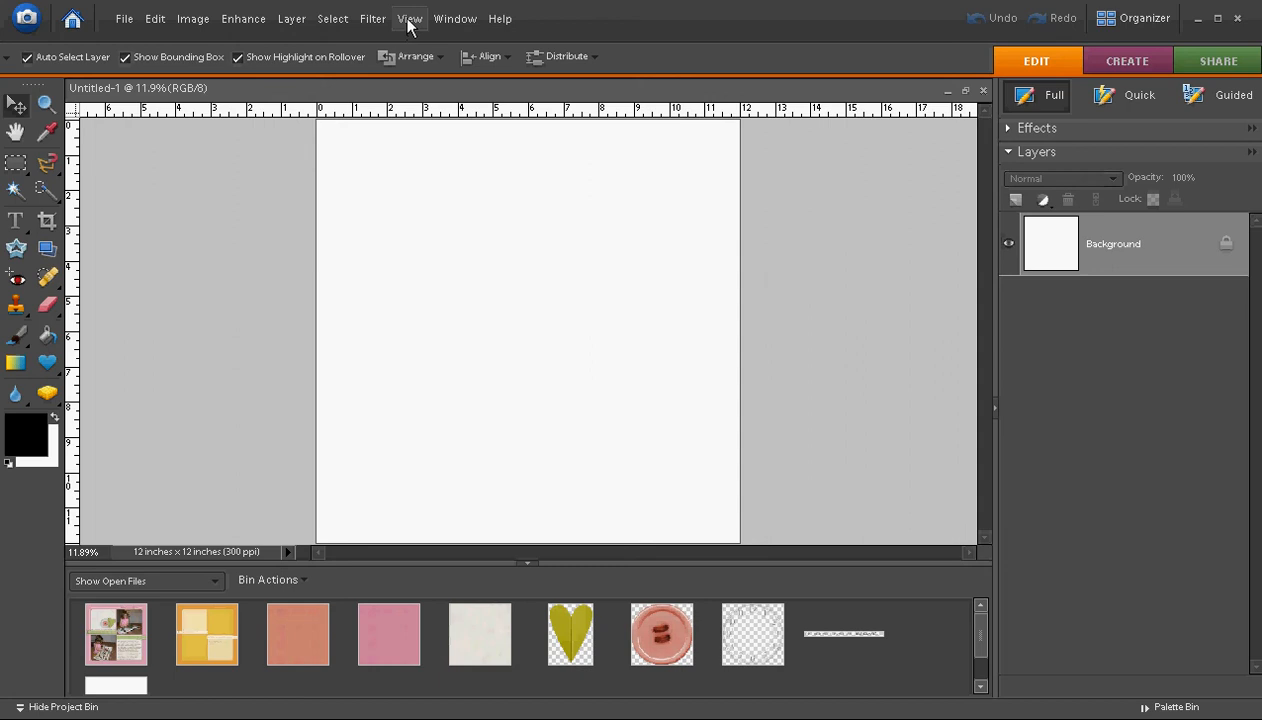
Step: Hide the rulers around the canvas, then show them again
click(409, 18)
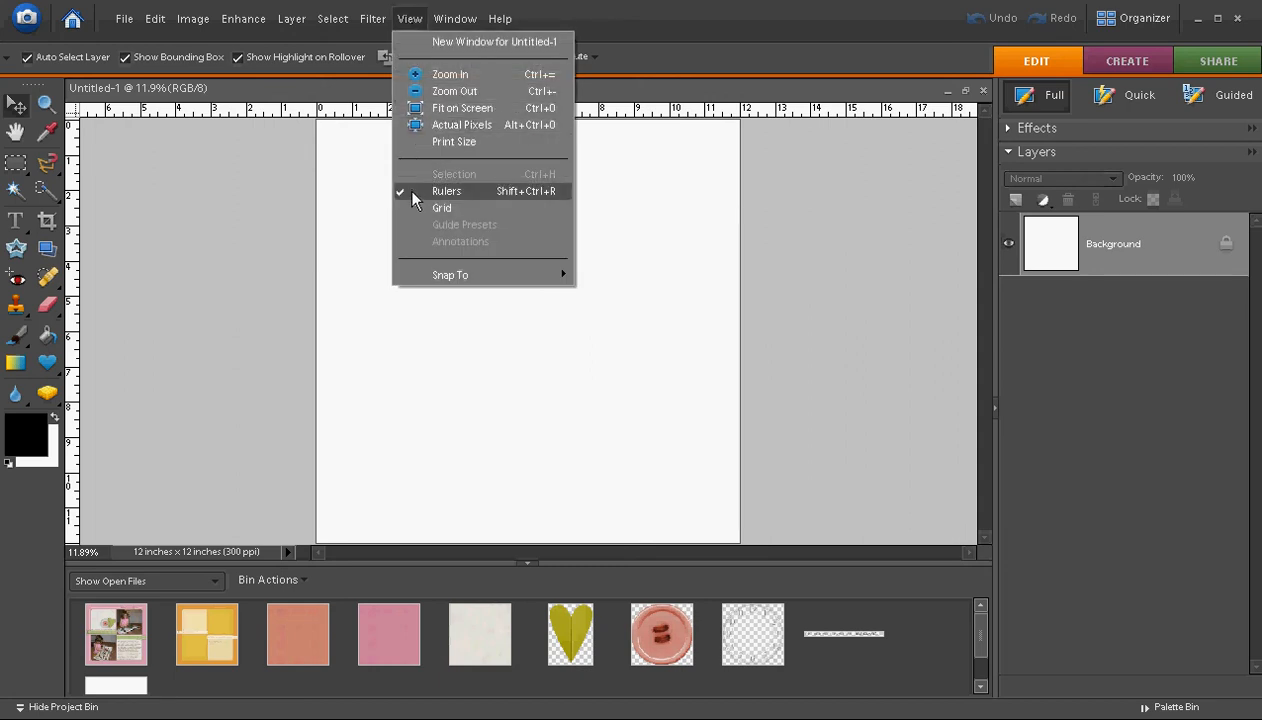
click(446, 191)
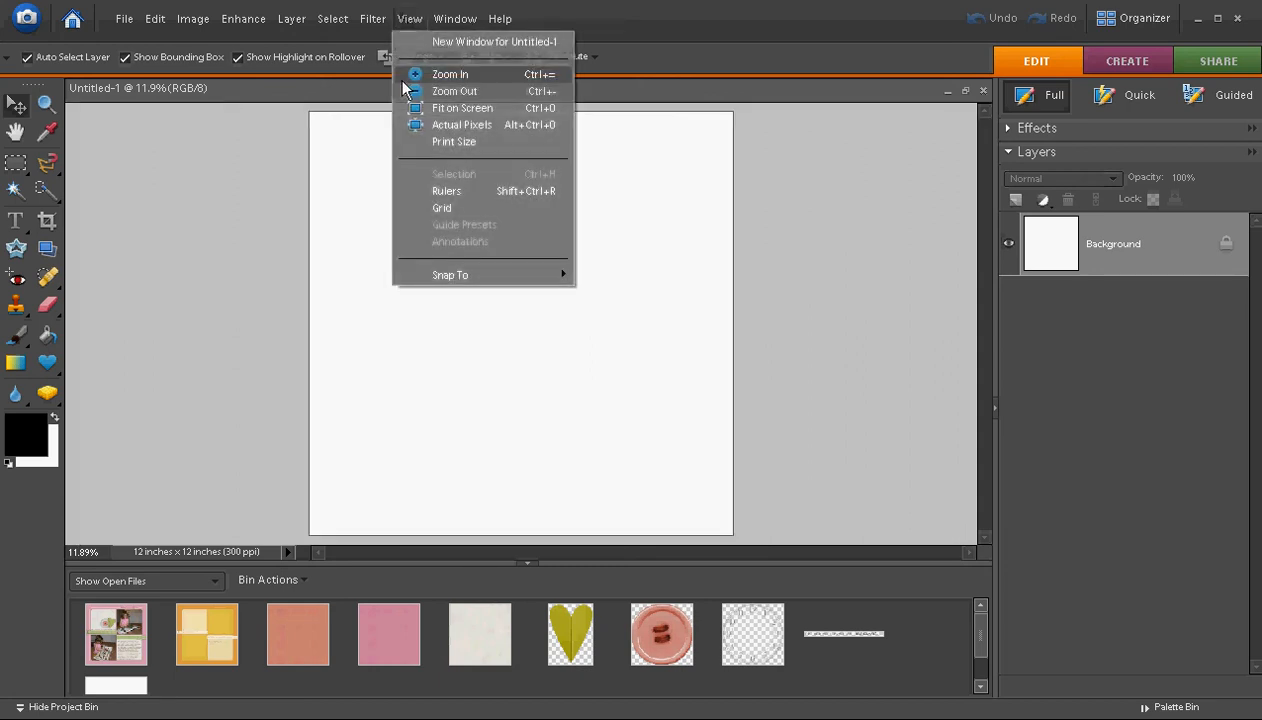
click(446, 190)
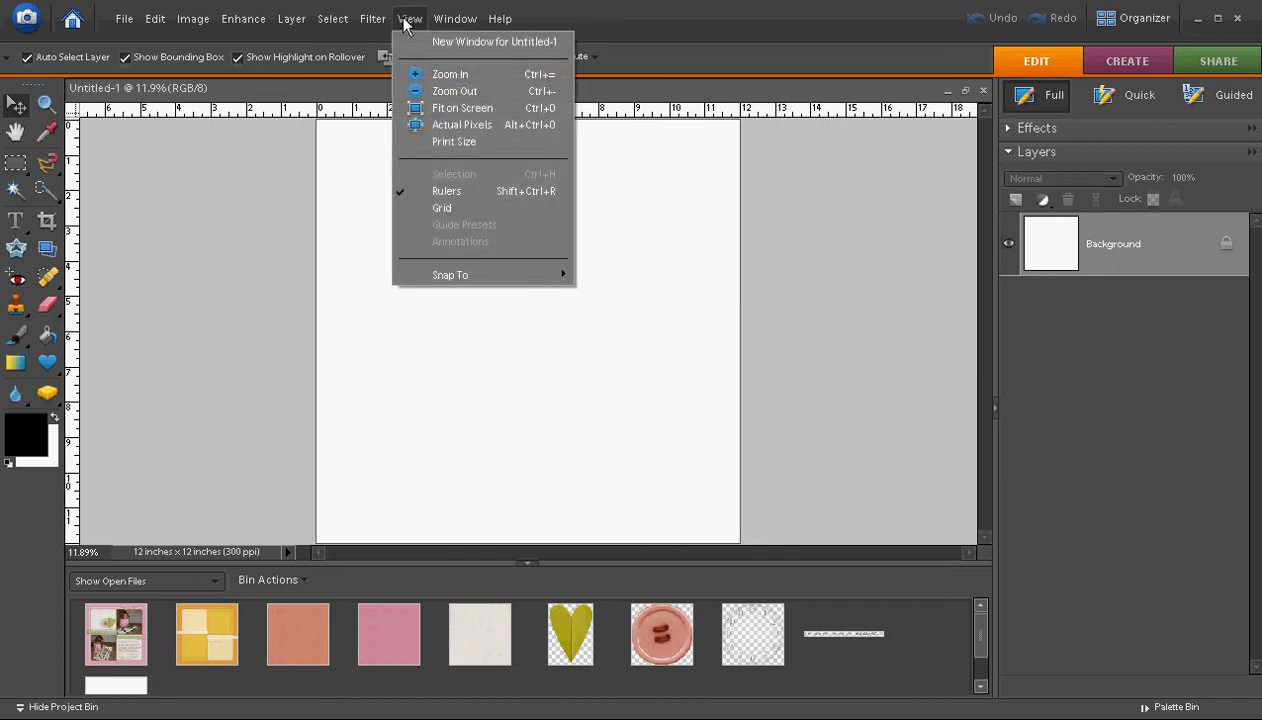
mouse_move(441, 208)
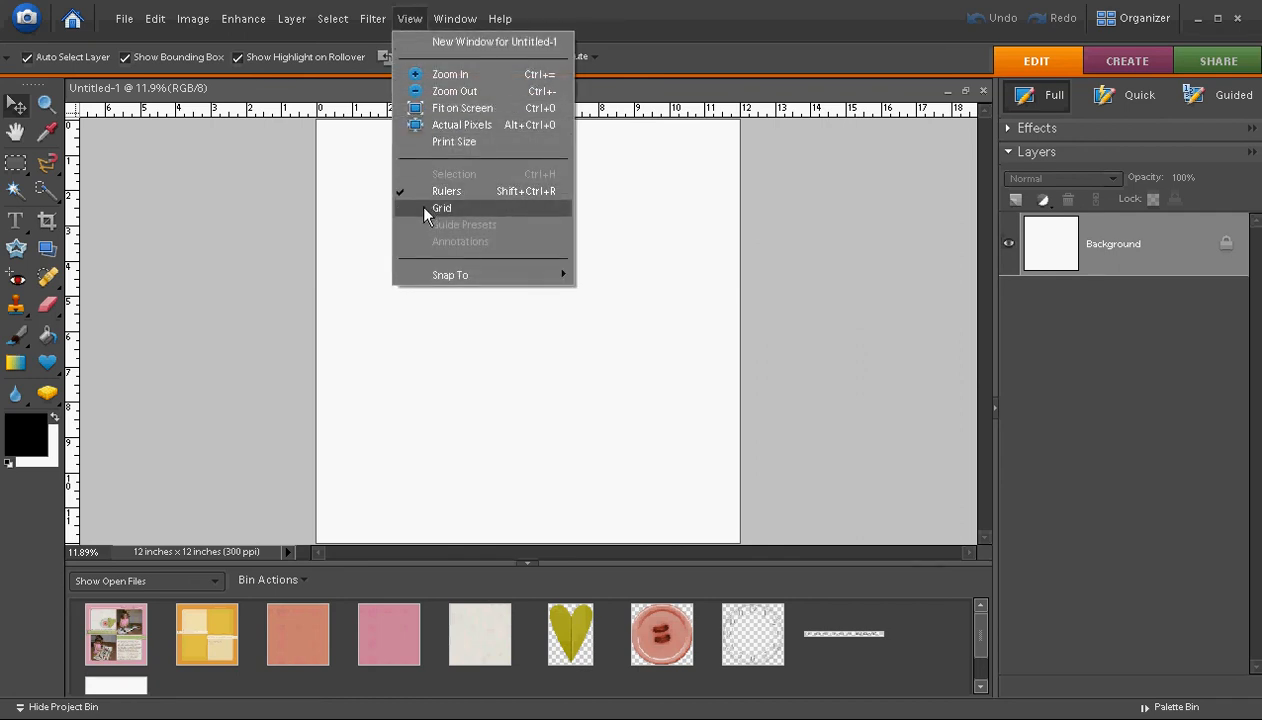
Step: Show and then hide the grid, and close the Untitled-1 document
click(442, 208)
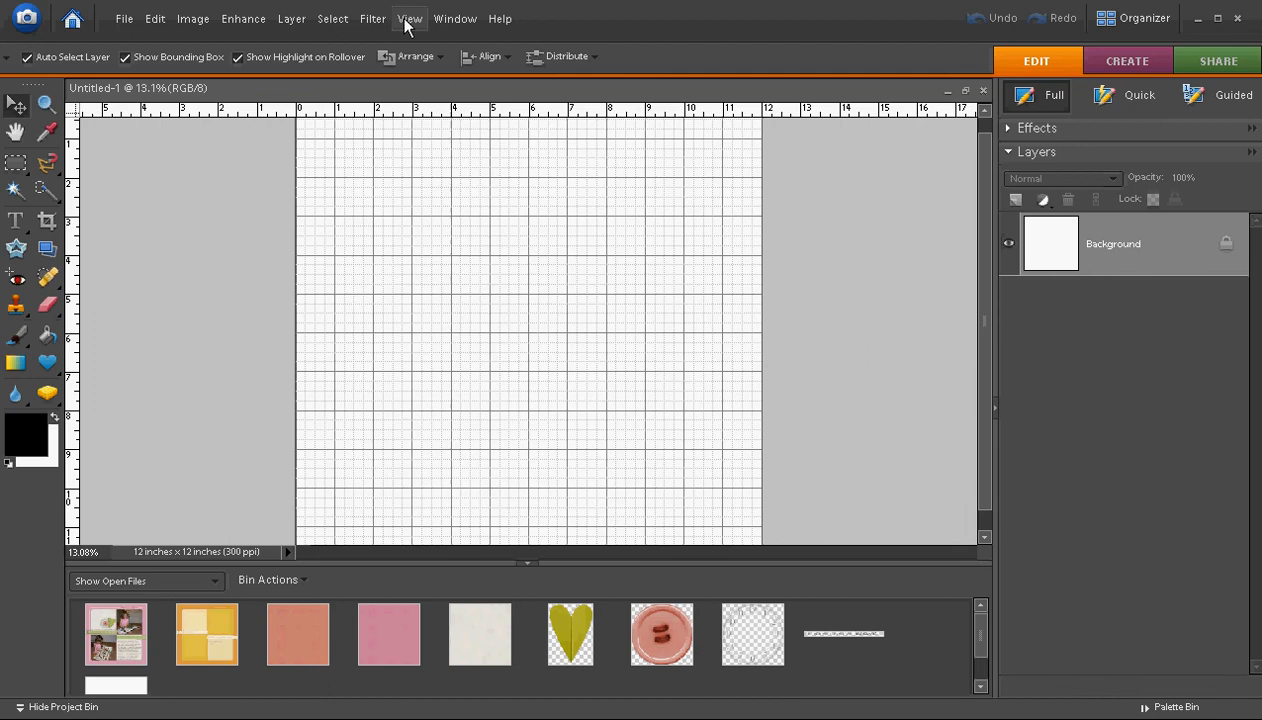
mouse_move(418, 30)
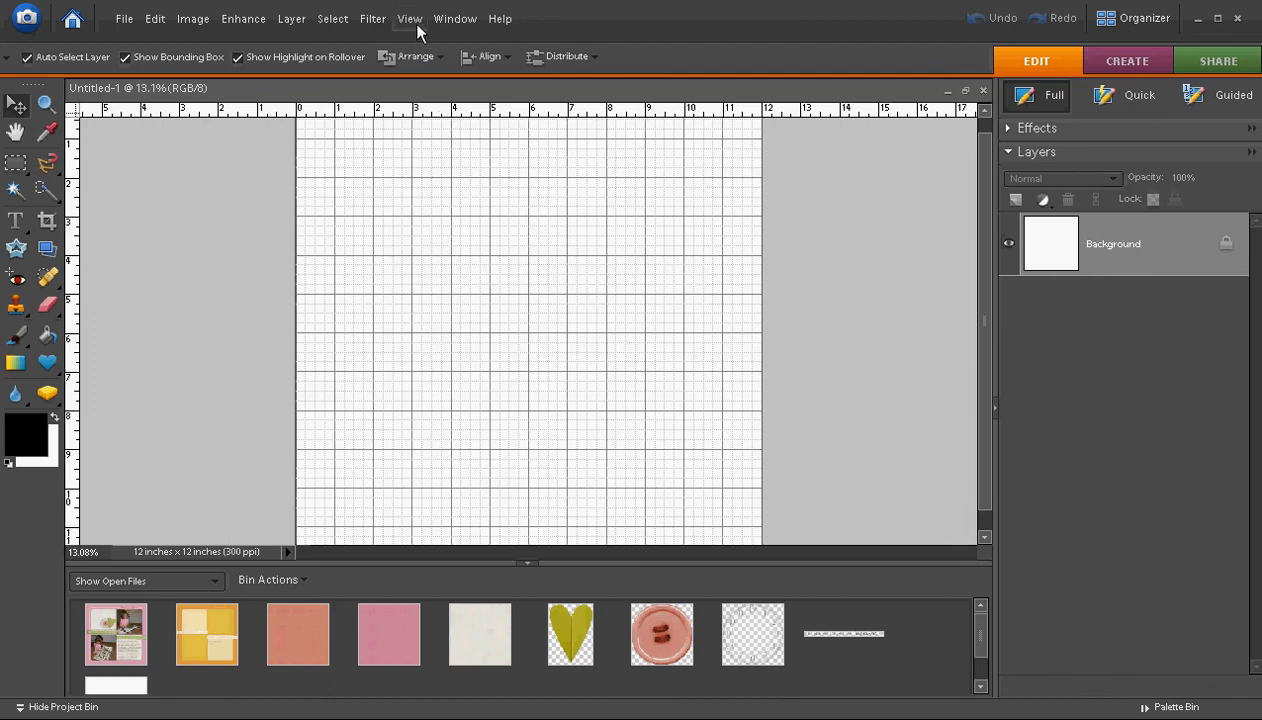
click(409, 18)
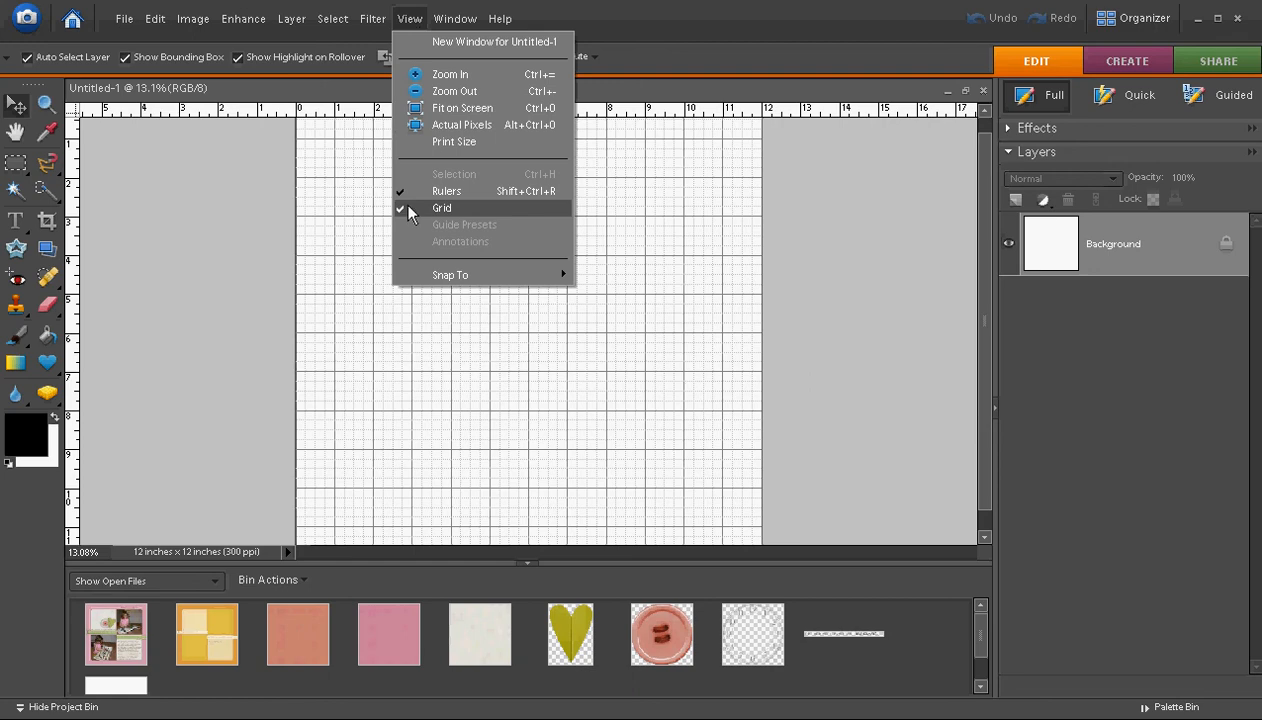
click(442, 208)
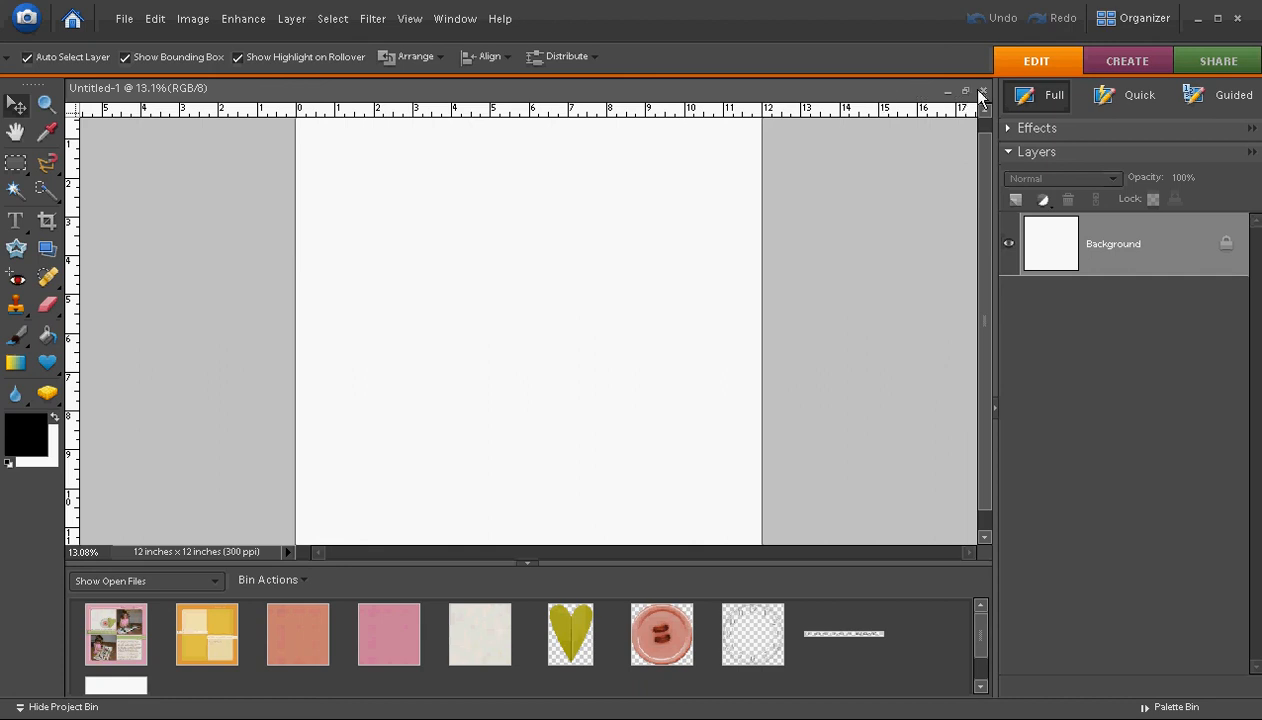
click(982, 90)
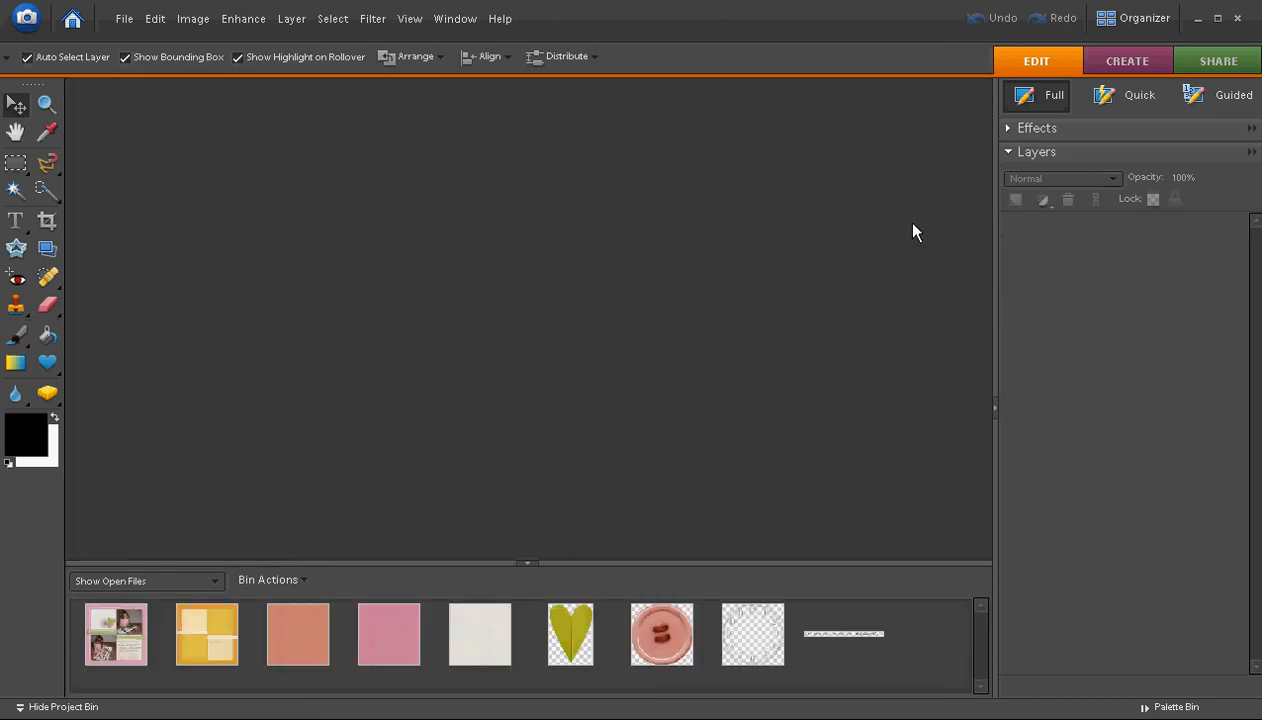